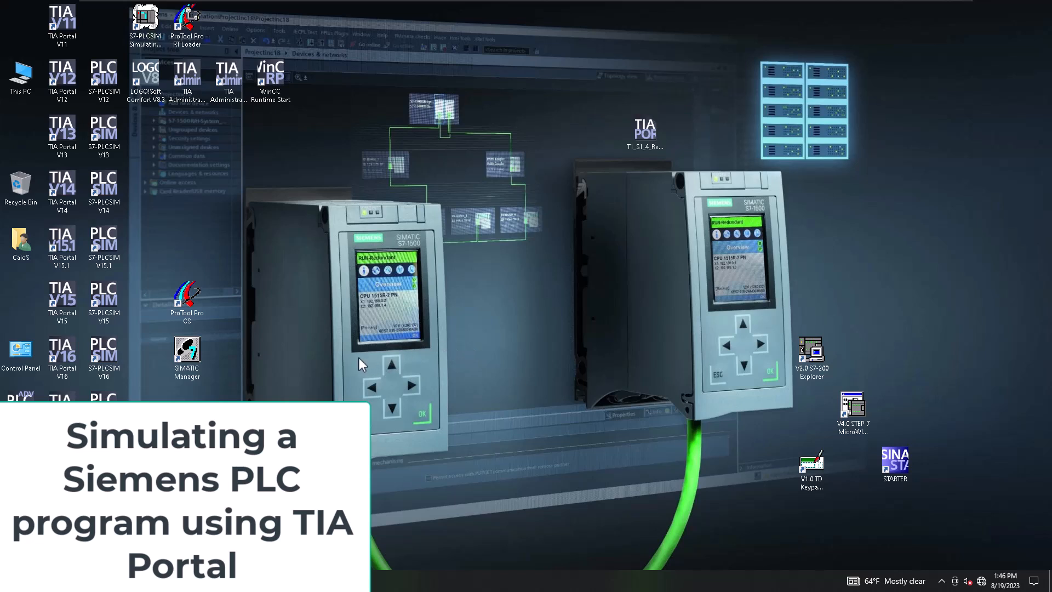
pyautogui.moveTo(354, 371)
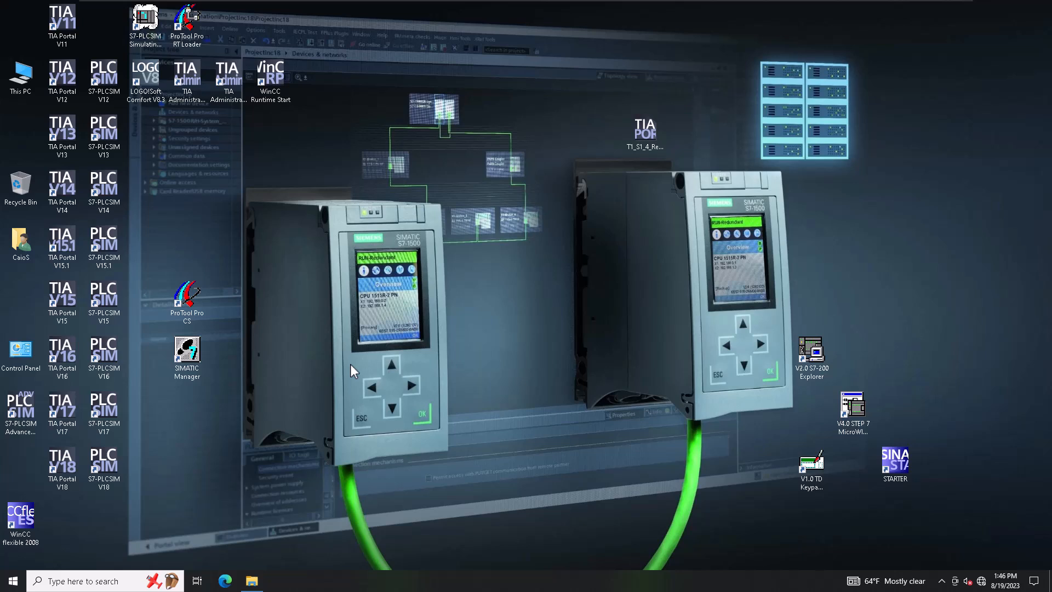
pyautogui.moveTo(72, 436)
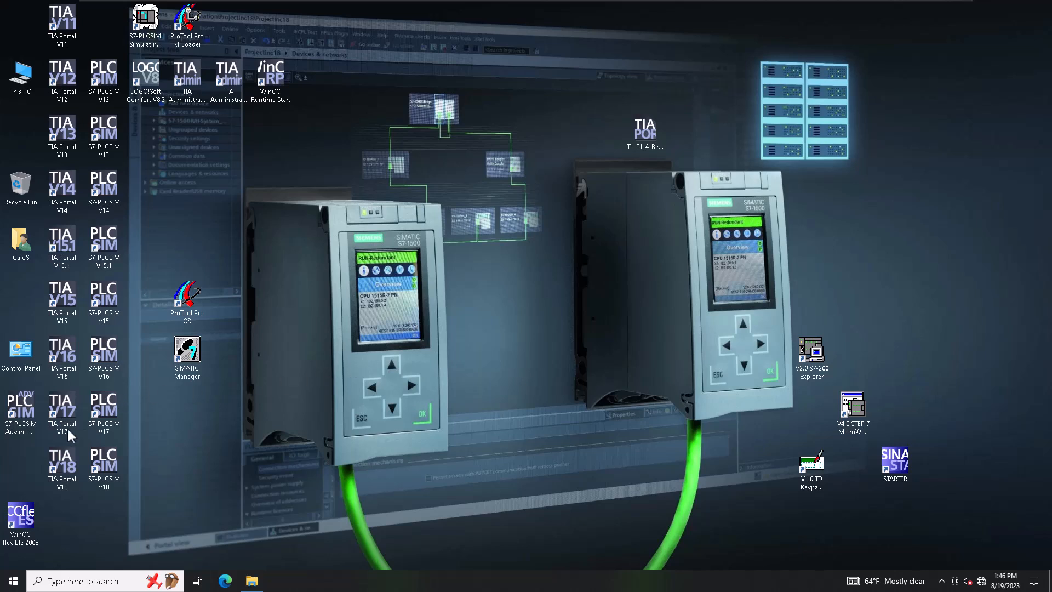
# Launch TIA Portal V17 and open the recent Refill_Work.ap17 project.
pyautogui.click(62, 406)
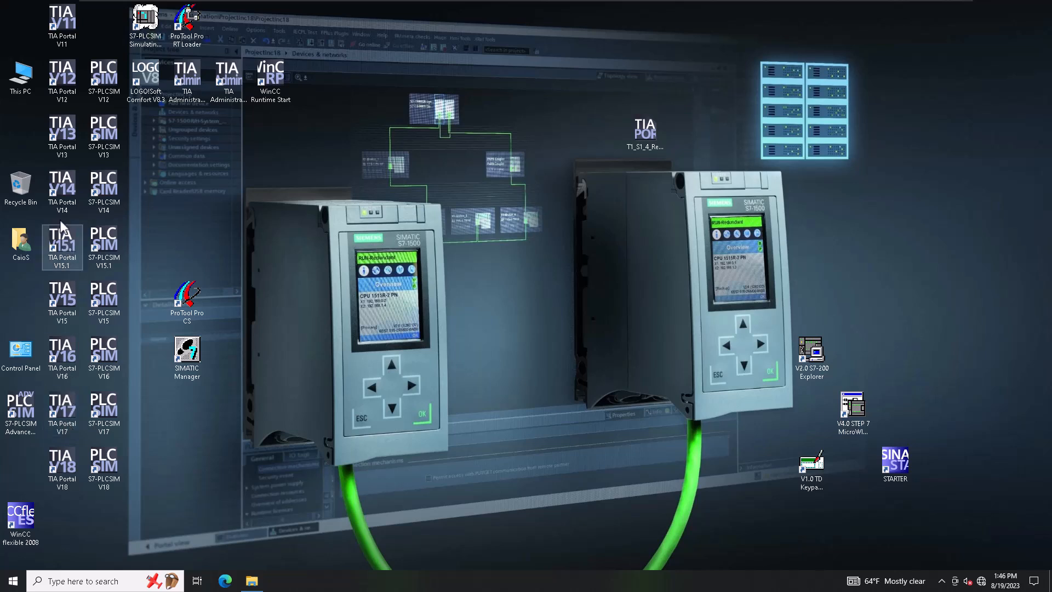
pyautogui.doubleClick(62, 413)
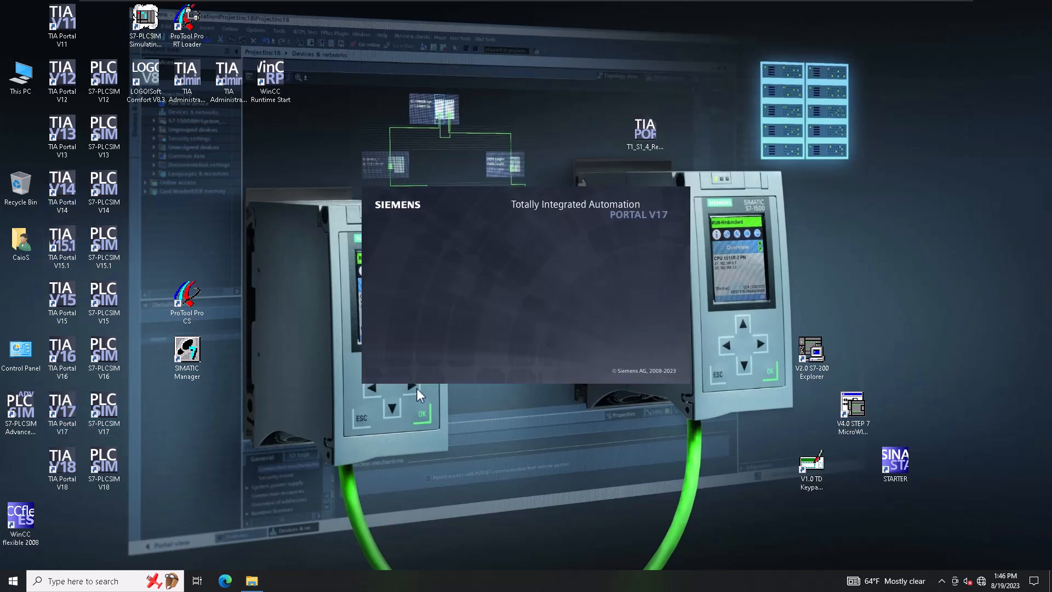
pyautogui.moveTo(418, 384)
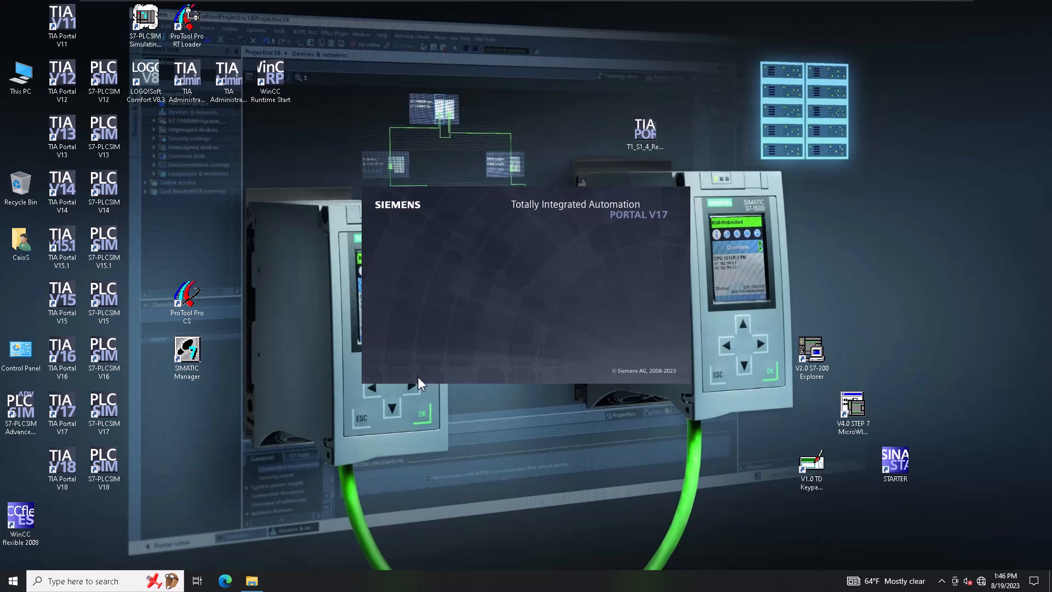
pyautogui.moveTo(417, 380)
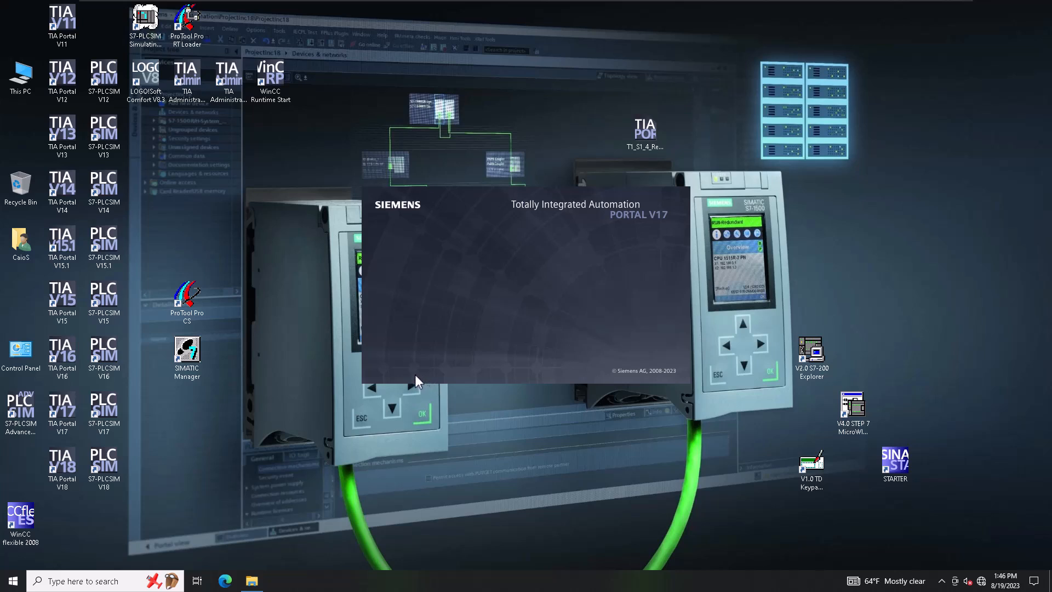
pyautogui.moveTo(412, 382)
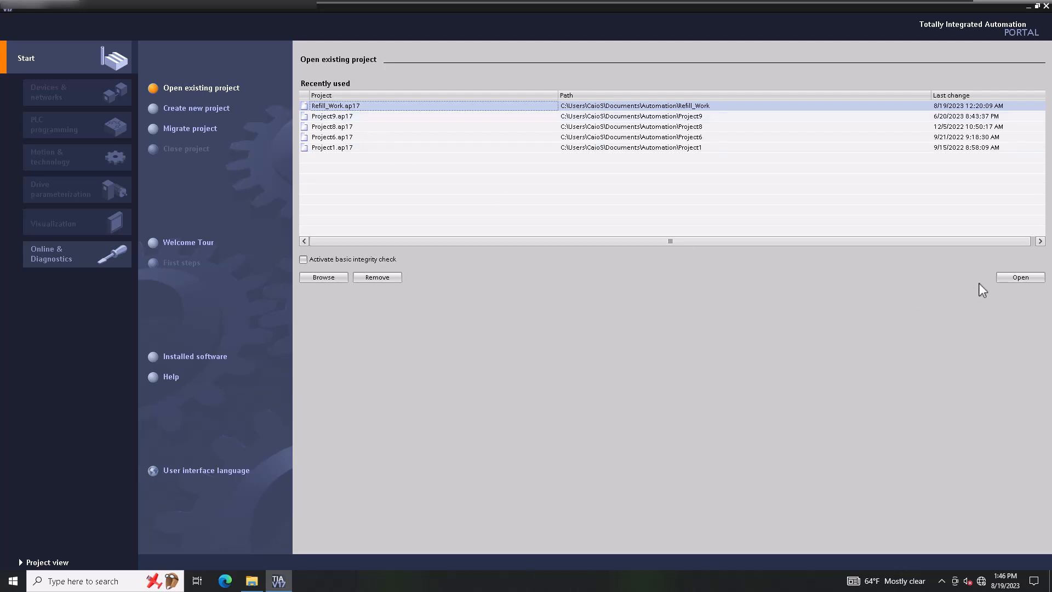
pyautogui.click(1020, 278)
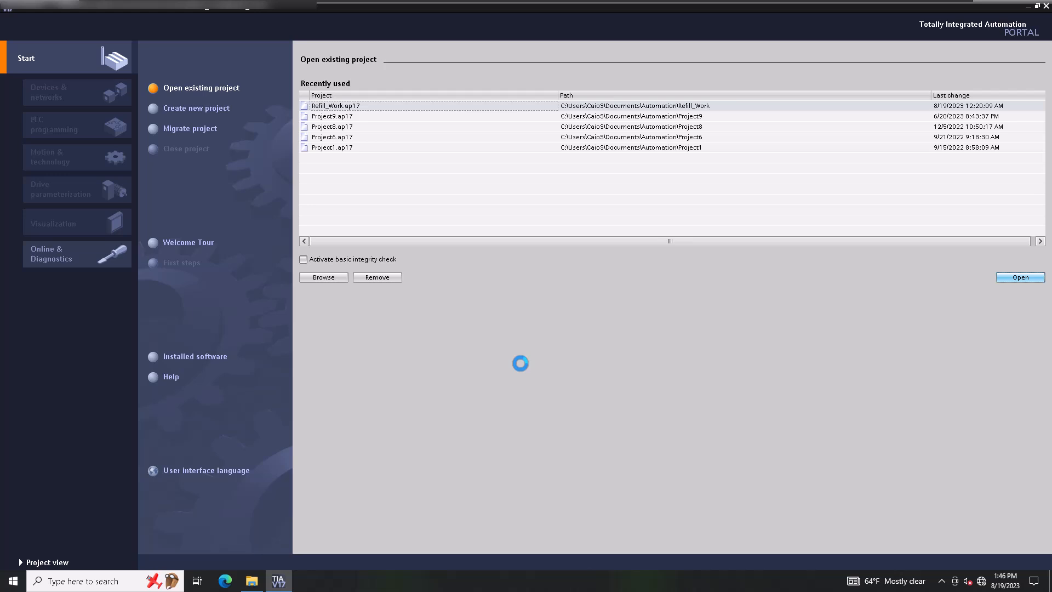
pyautogui.click(1020, 277)
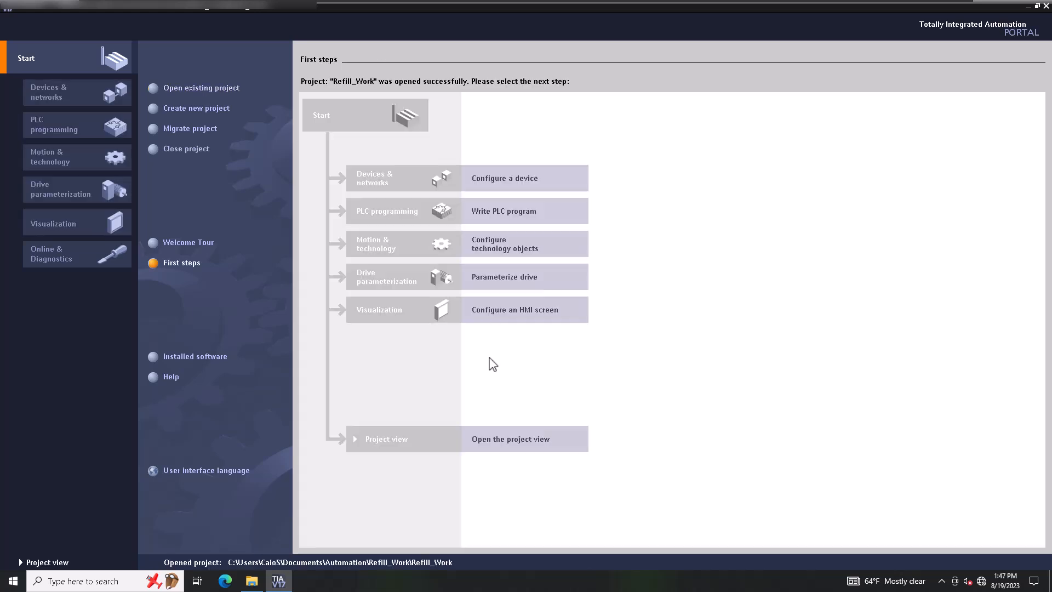
pyautogui.moveTo(47, 562)
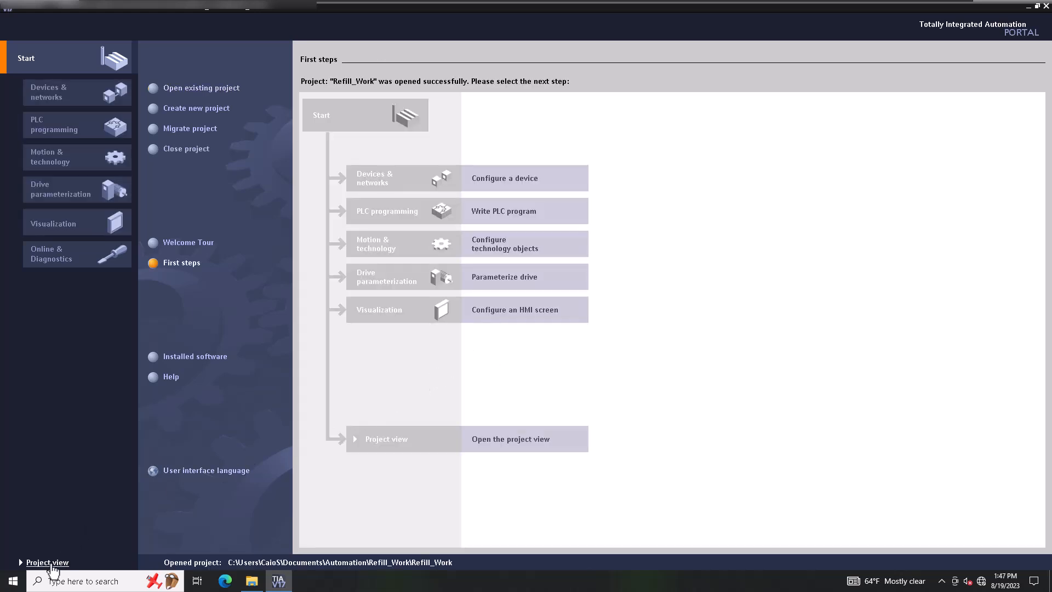
# Switch to Project view and expand PLC_Refill_Work's Program blocks, Machine, Global data and PLC tags folders.
pyautogui.click(47, 562)
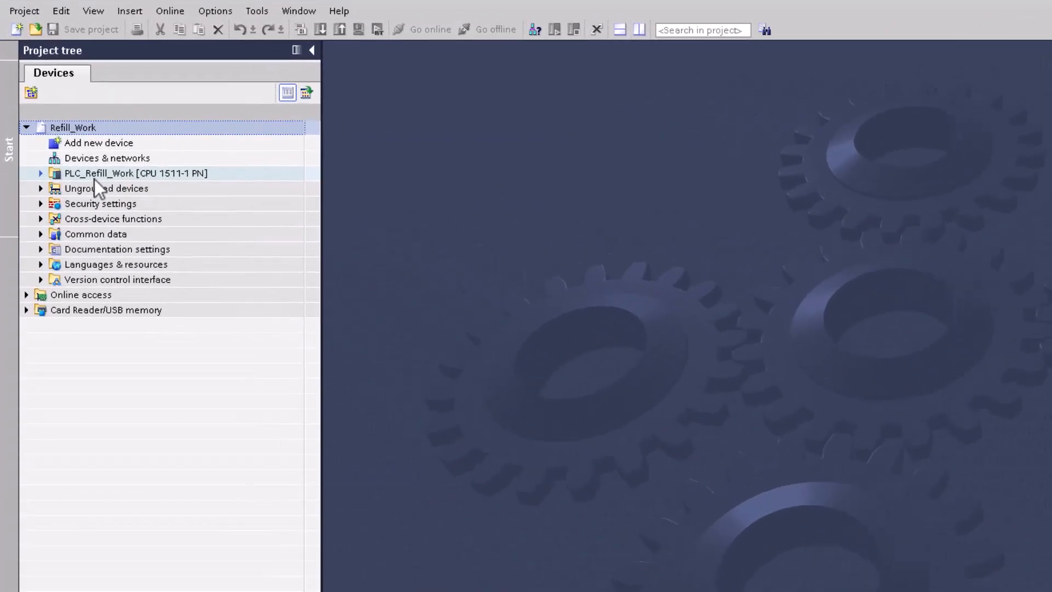
pyautogui.click(40, 173)
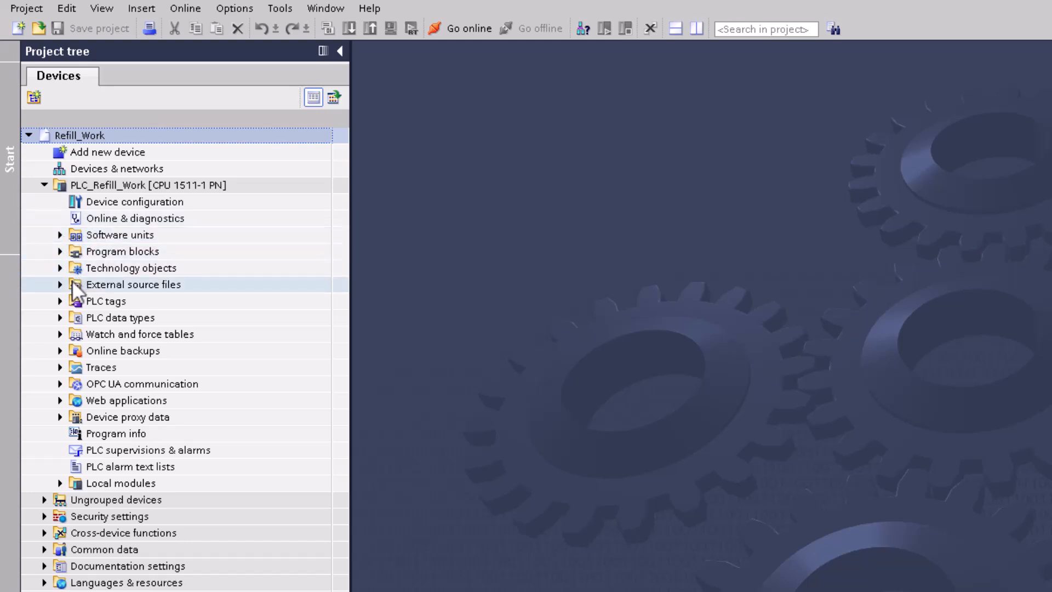
pyautogui.moveTo(84, 294)
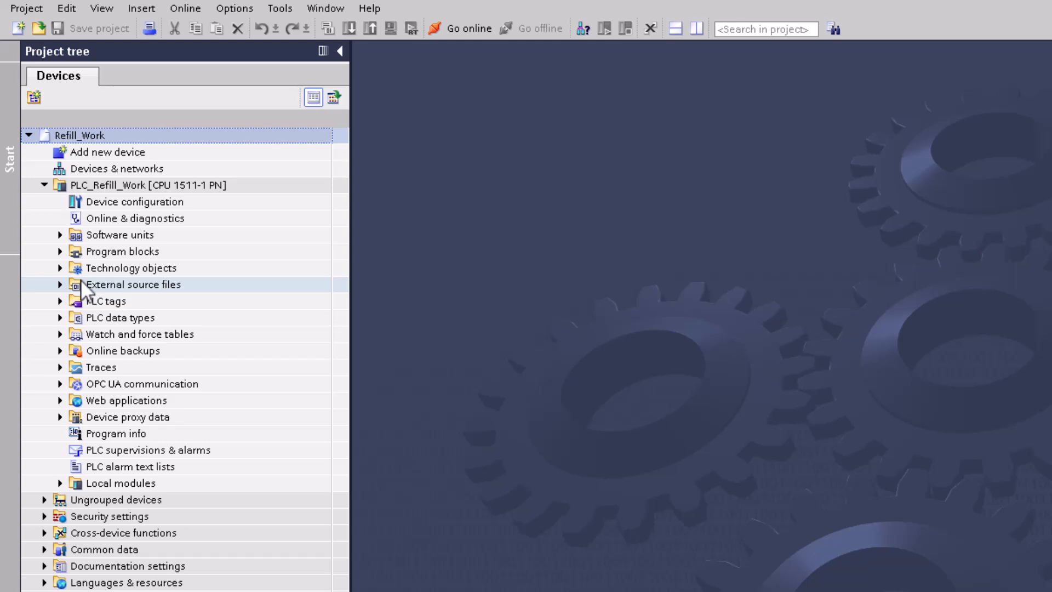
pyautogui.moveTo(81, 301)
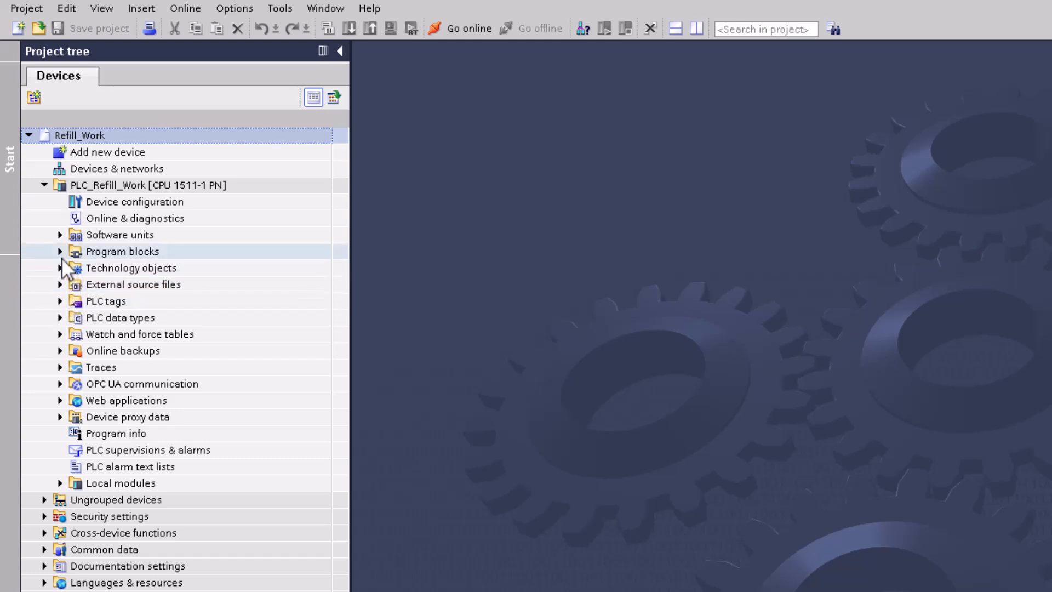
pyautogui.click(59, 251)
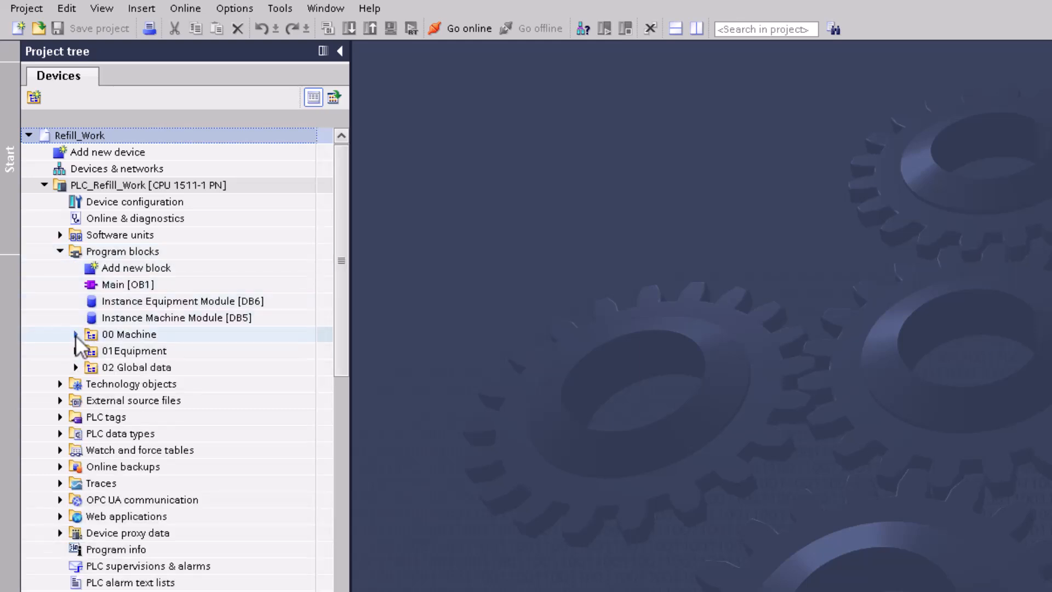
pyautogui.click(75, 334)
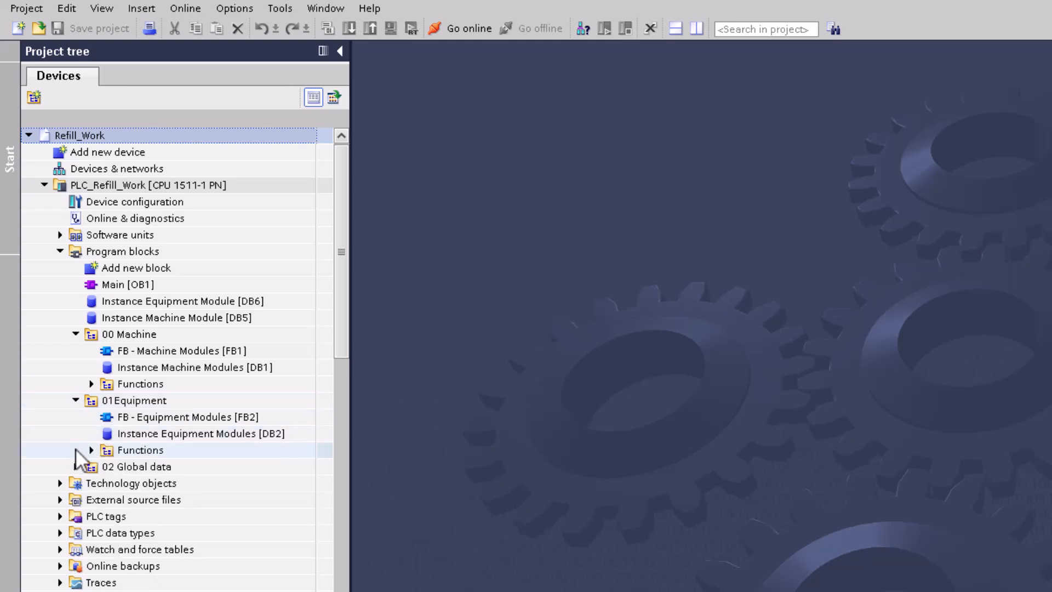
pyautogui.click(76, 466)
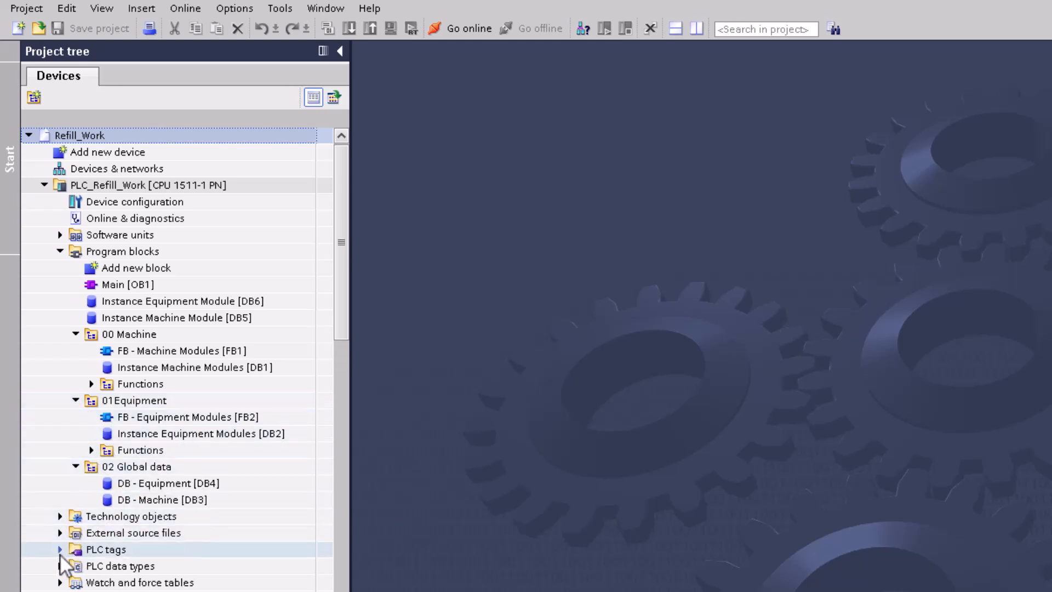
pyautogui.click(60, 550)
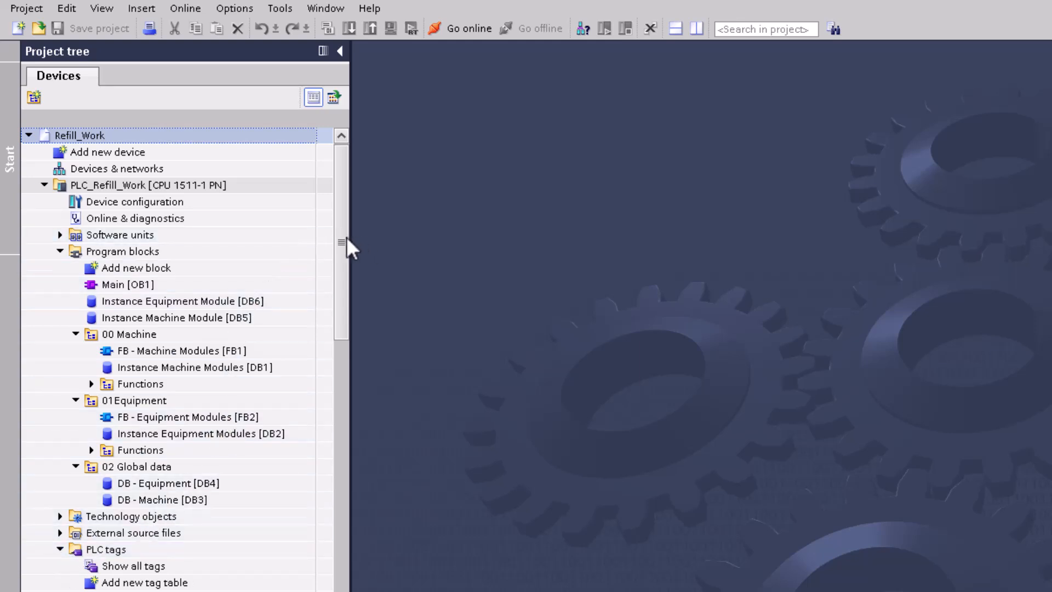
pyautogui.click(188, 417)
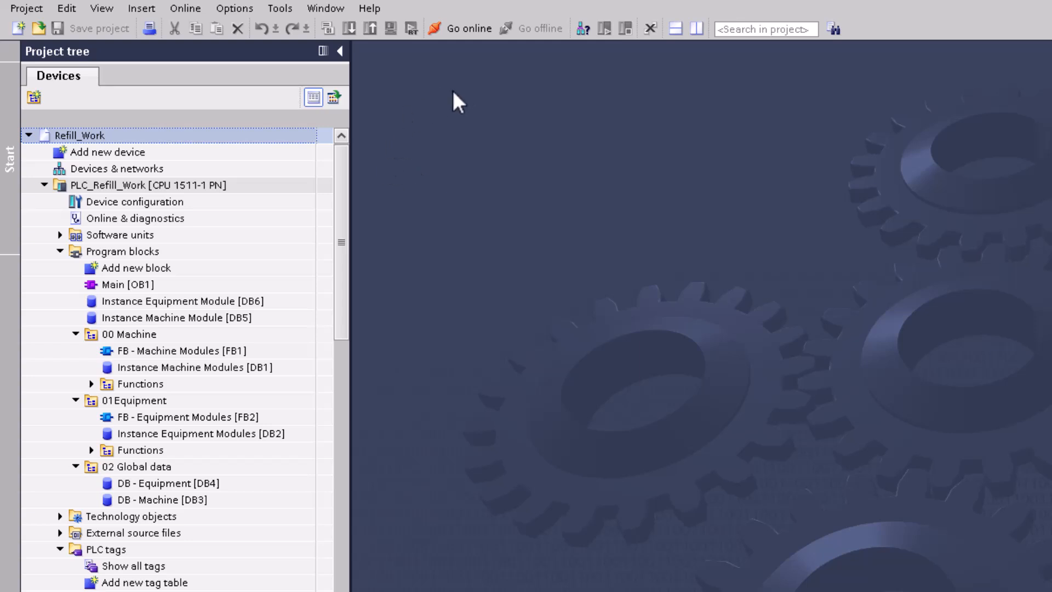
pyautogui.moveTo(523, 189)
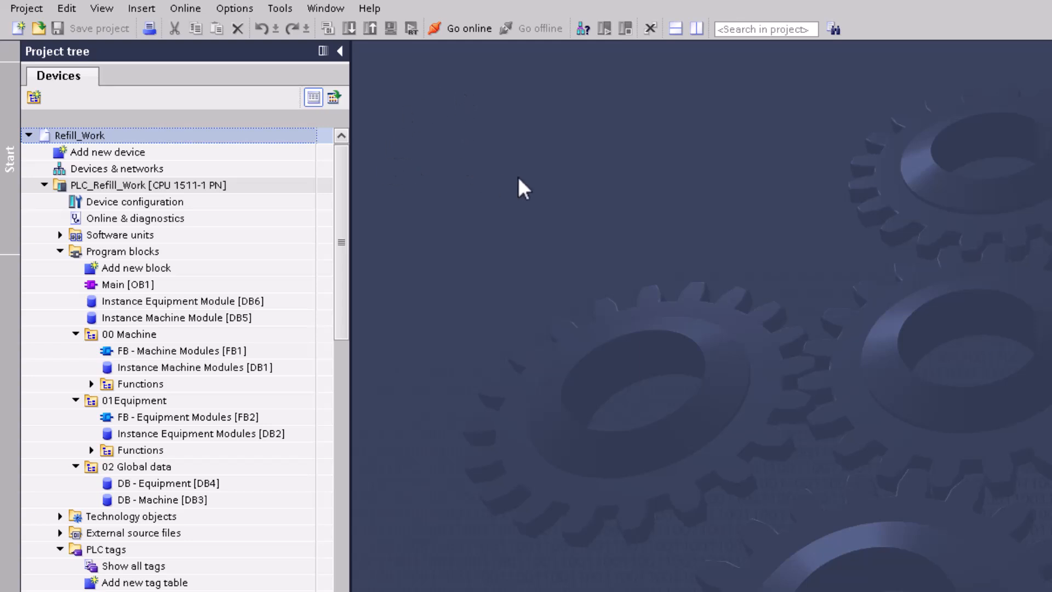
pyautogui.click(147, 185)
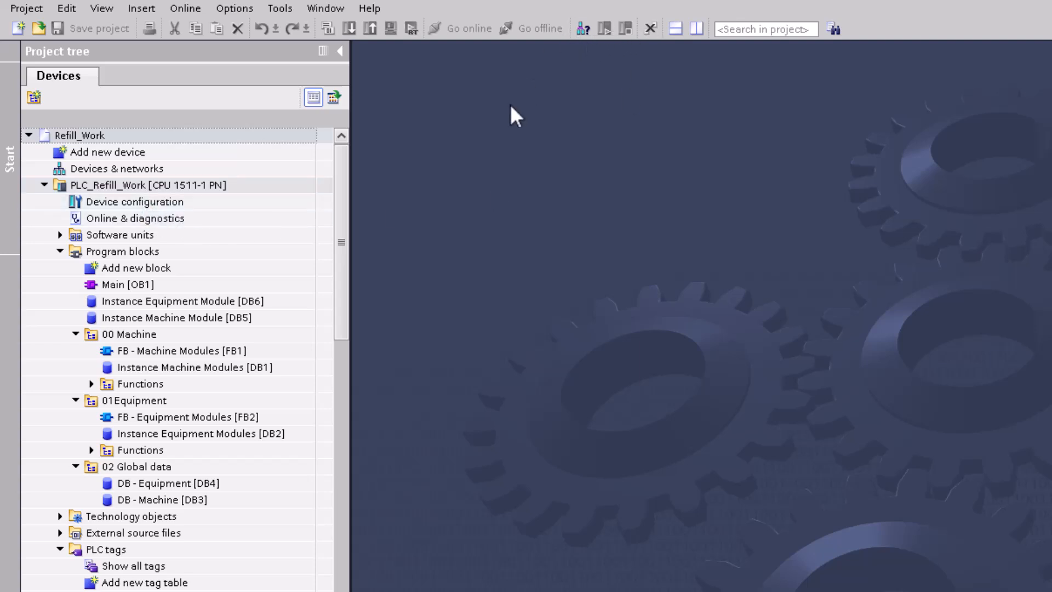
# Select PLC_Refill_Work and start its PLC simulation, reaching the online-interfaces warning.
pyautogui.click(146, 184)
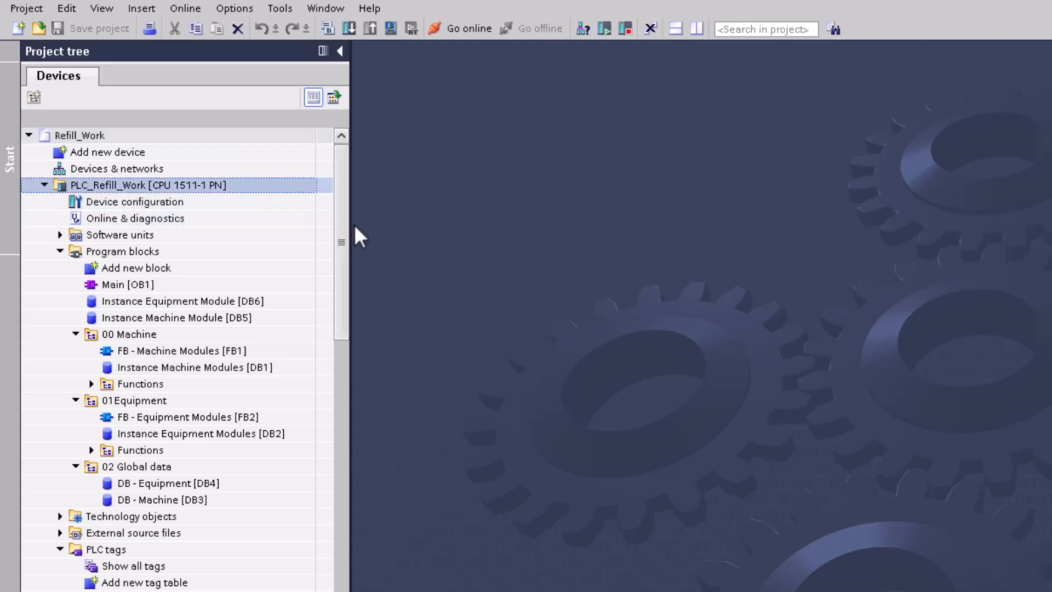
pyautogui.moveTo(175, 222)
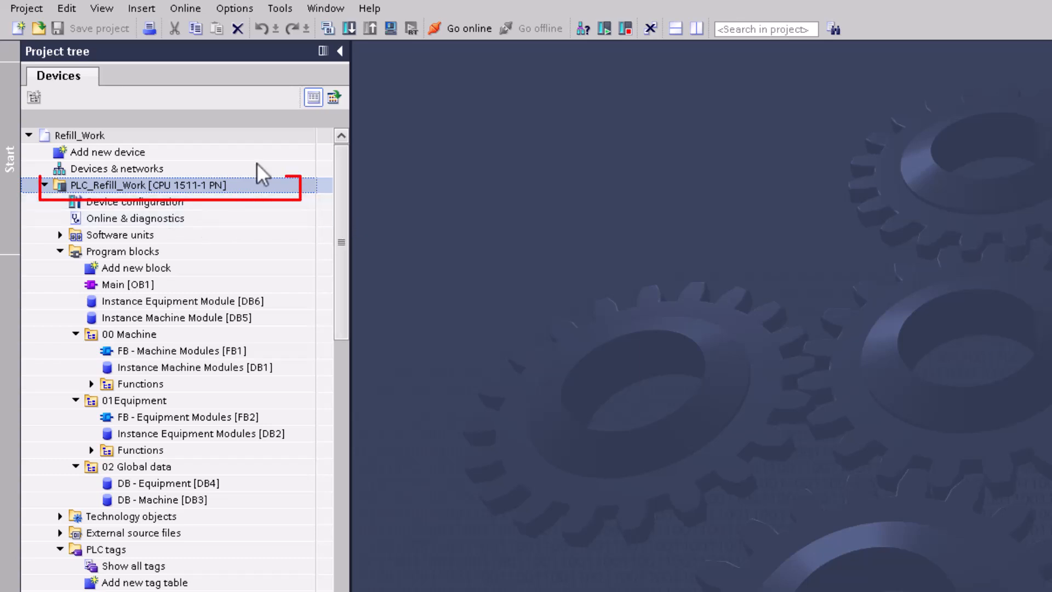
pyautogui.click(391, 28)
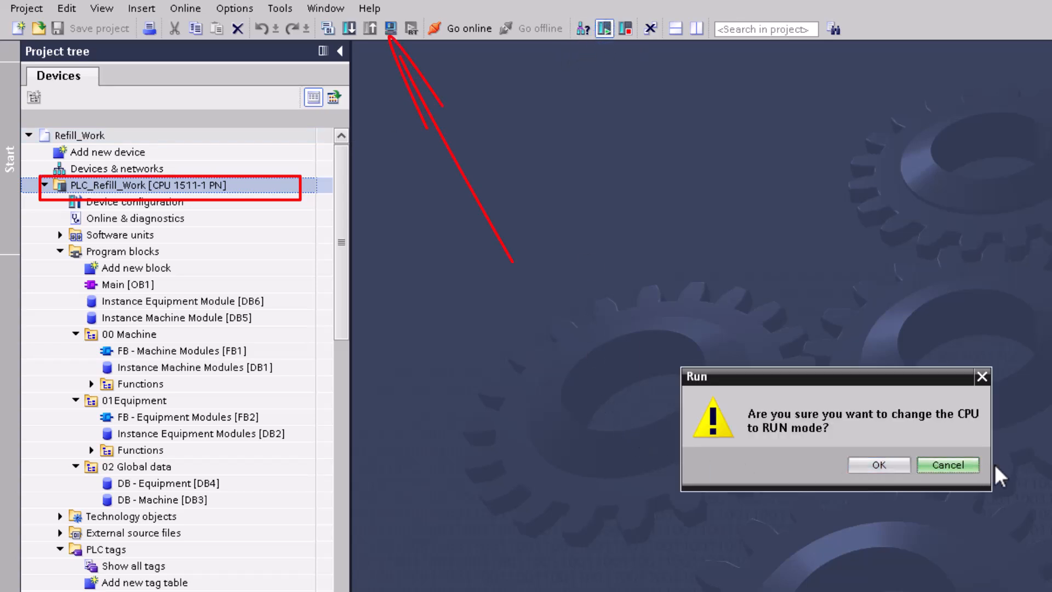
pyautogui.click(947, 464)
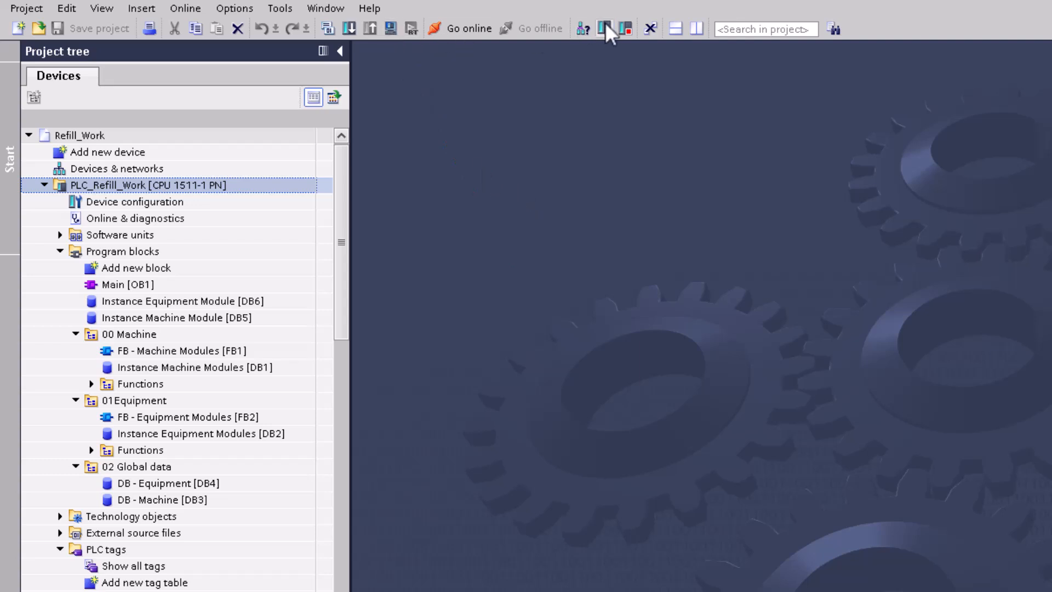
pyautogui.moveTo(625, 29)
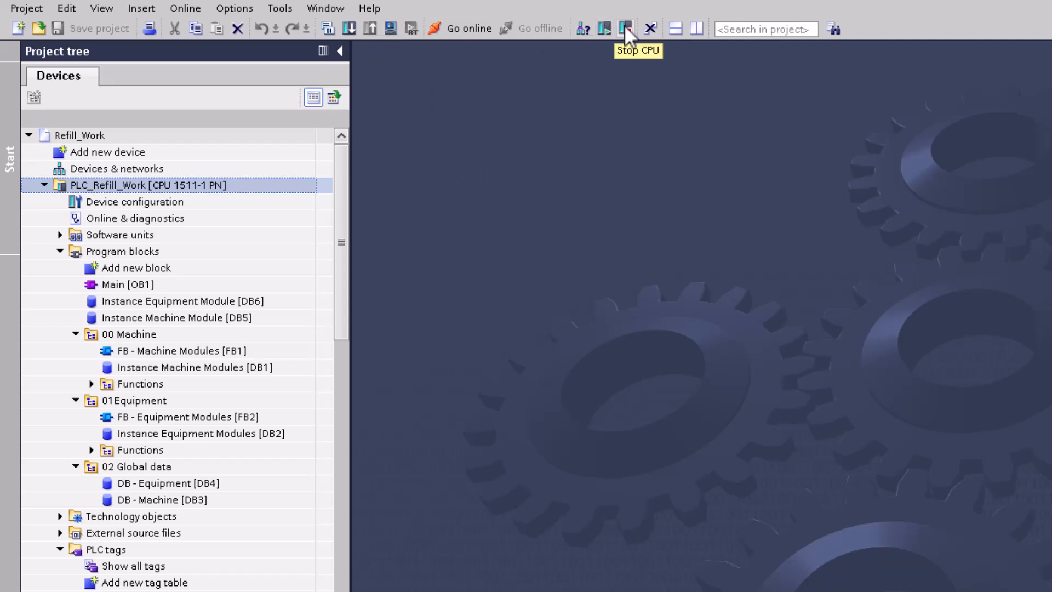
pyautogui.moveTo(390, 28)
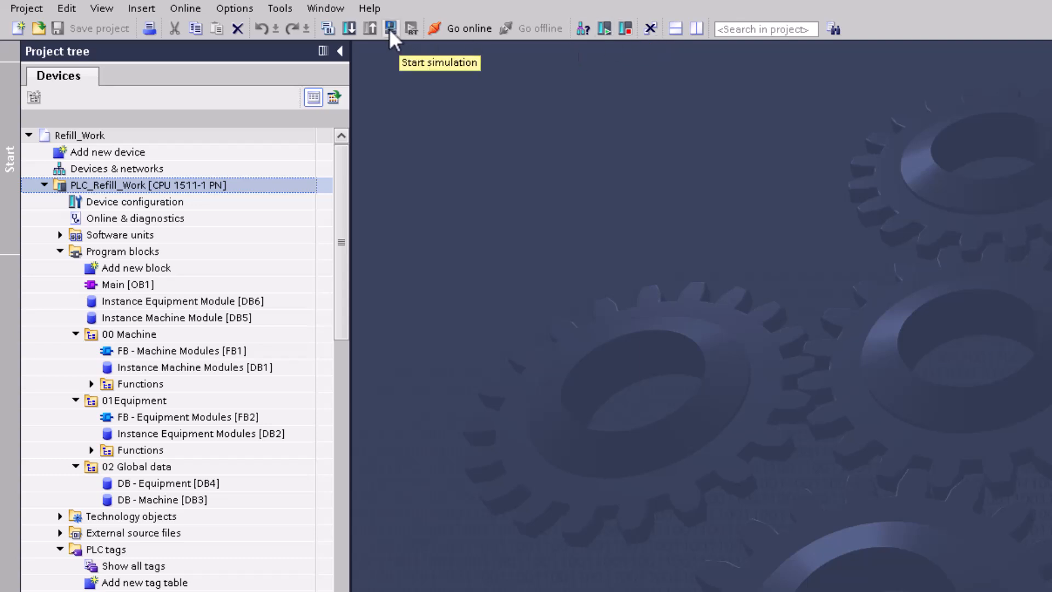
pyautogui.click(390, 28)
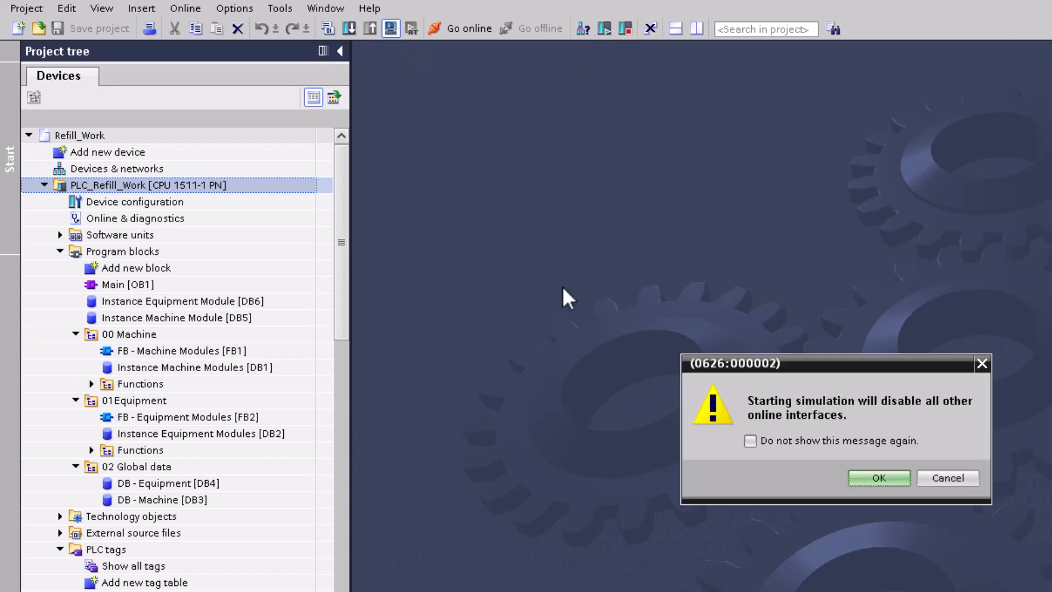
# Trust the simulated device and load the program to PLC_Refill_Work at 192.168.0.1.
pyautogui.click(878, 478)
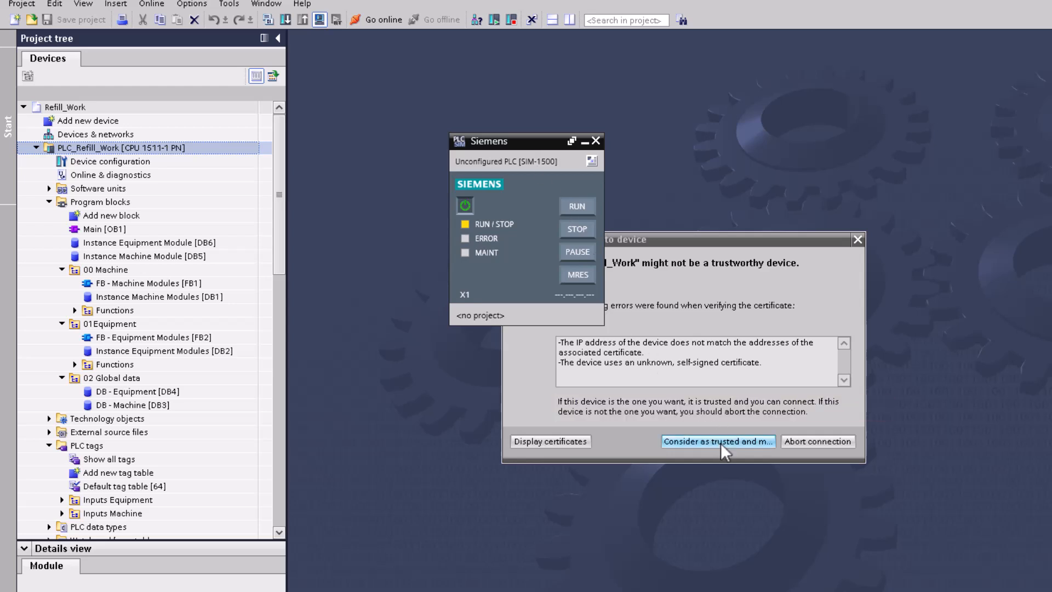
pyautogui.click(718, 441)
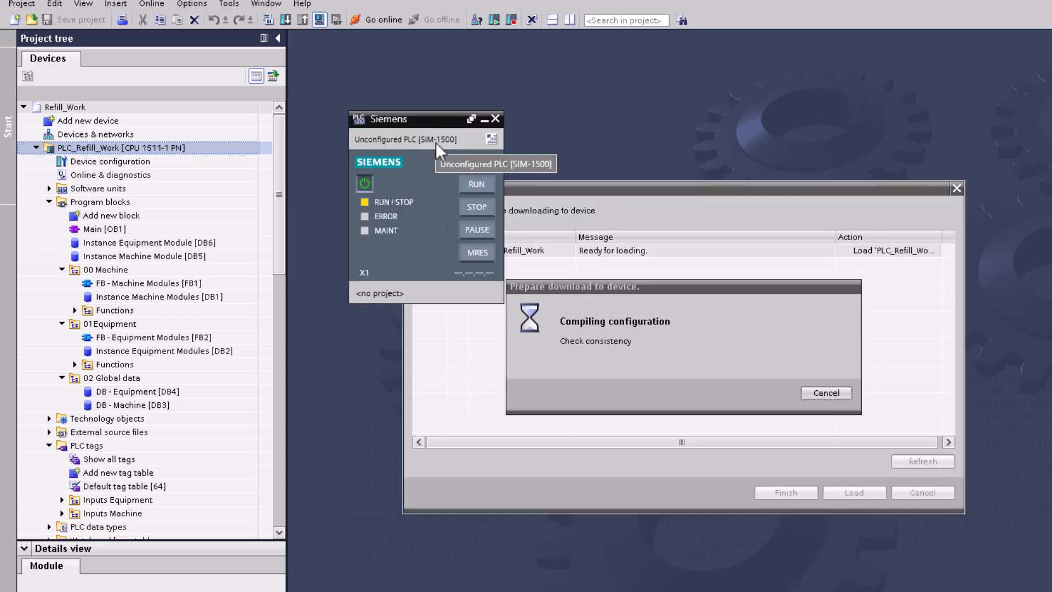
pyautogui.moveTo(681, 295)
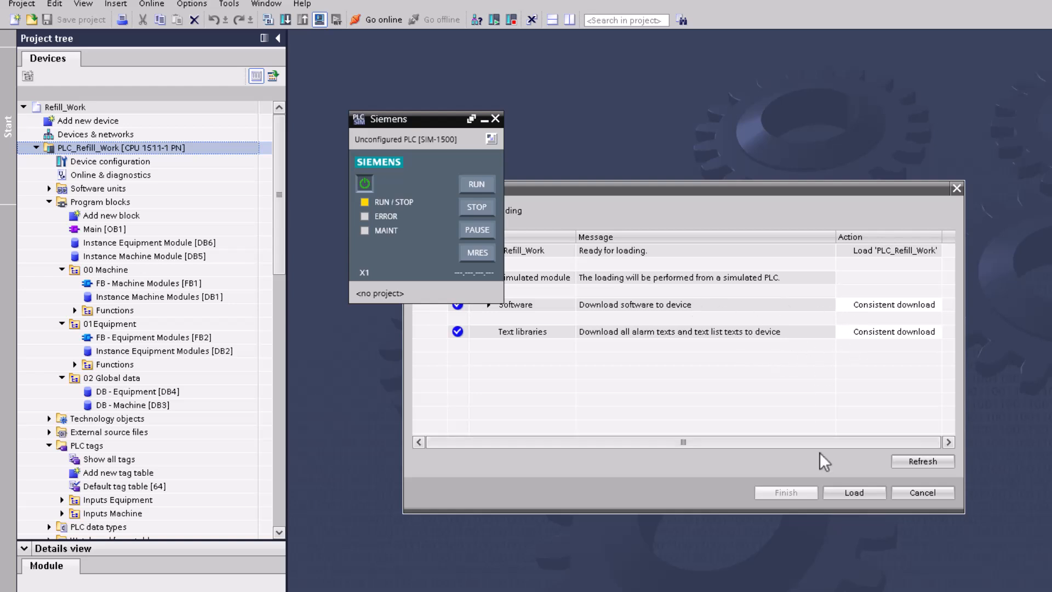
pyautogui.click(854, 492)
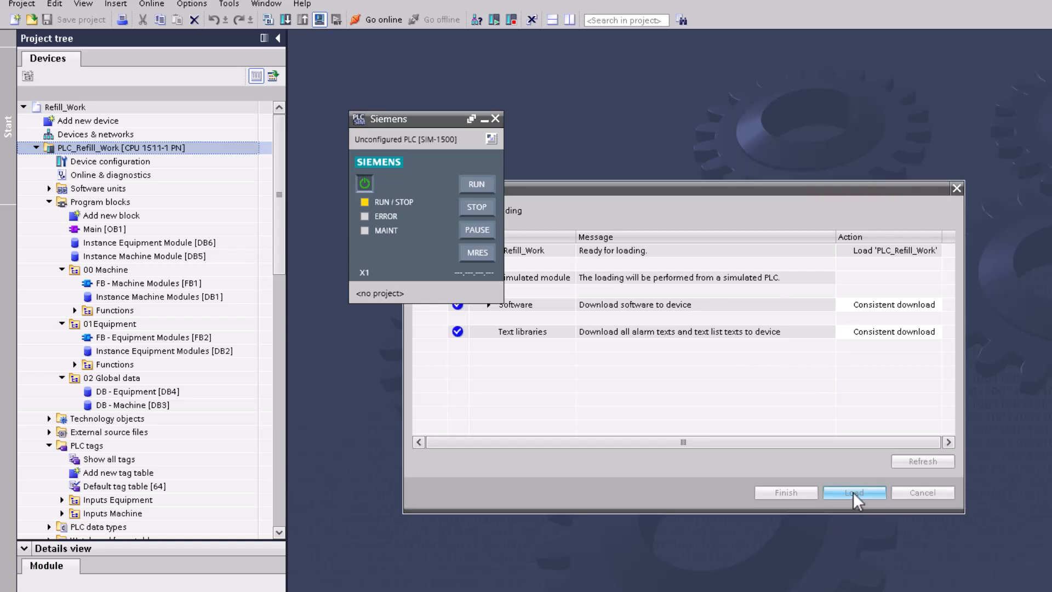
pyautogui.click(854, 492)
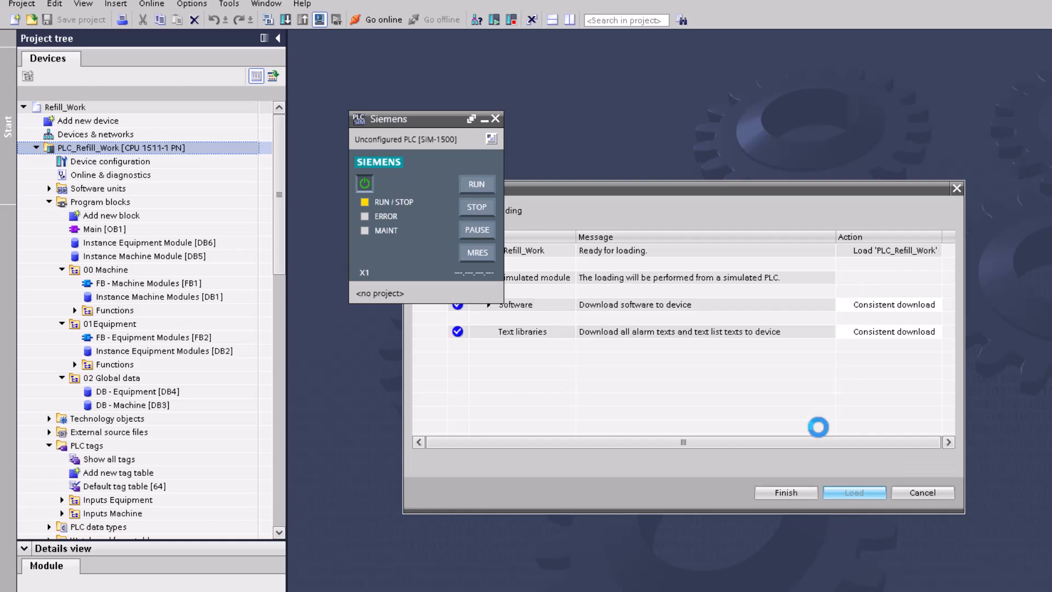
pyautogui.click(854, 493)
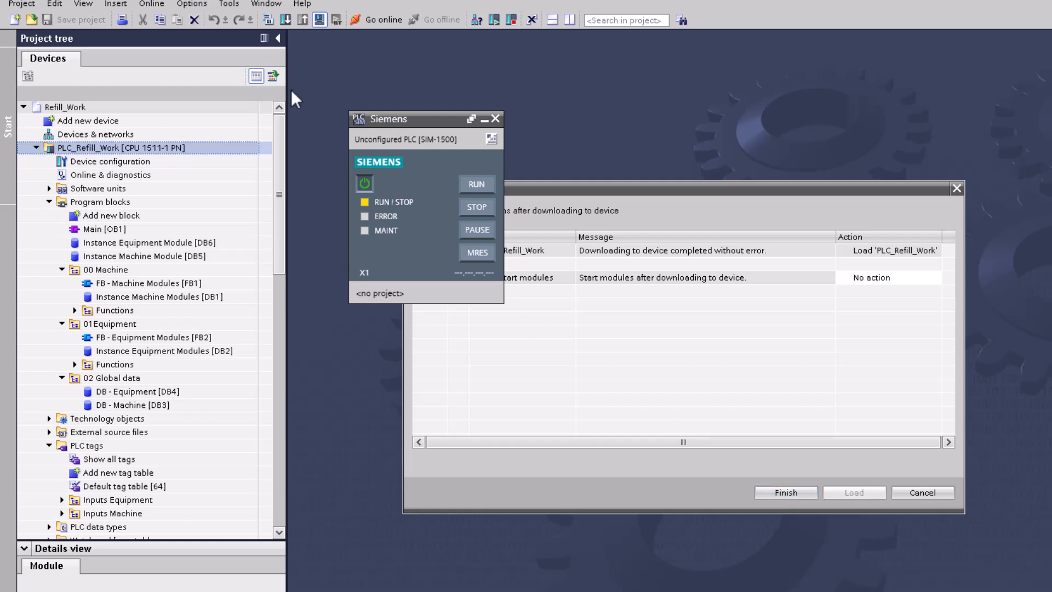
pyautogui.moveTo(292, 27)
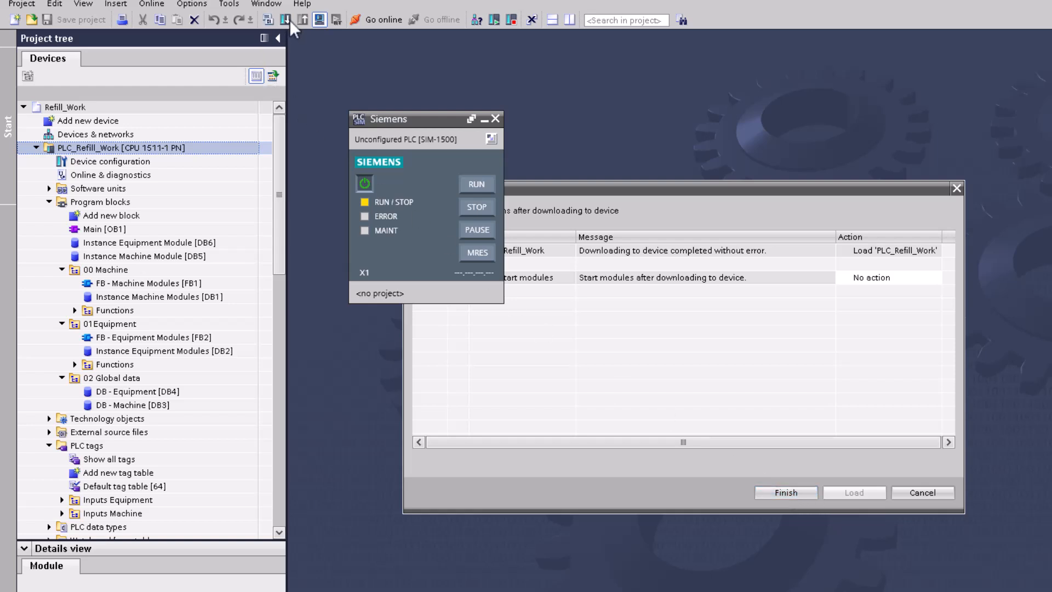
pyautogui.click(786, 493)
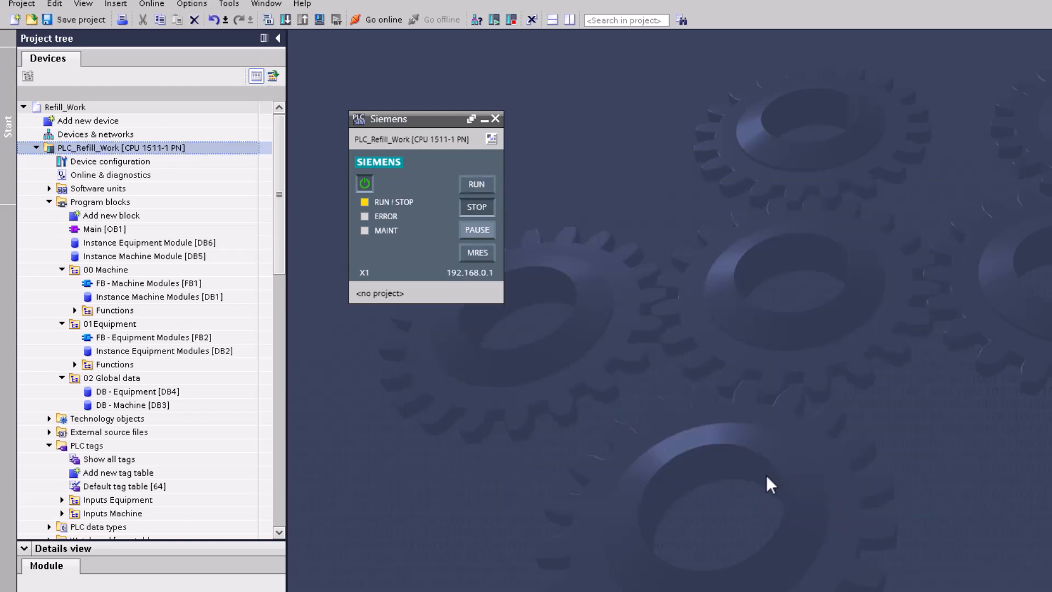
pyautogui.moveTo(540, 396)
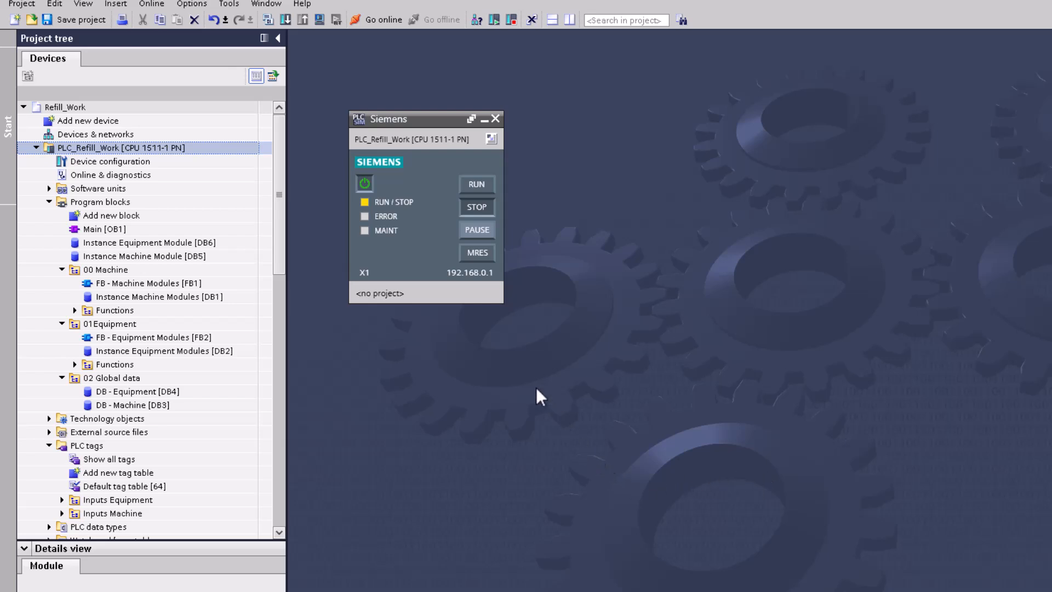
pyautogui.moveTo(388, 132)
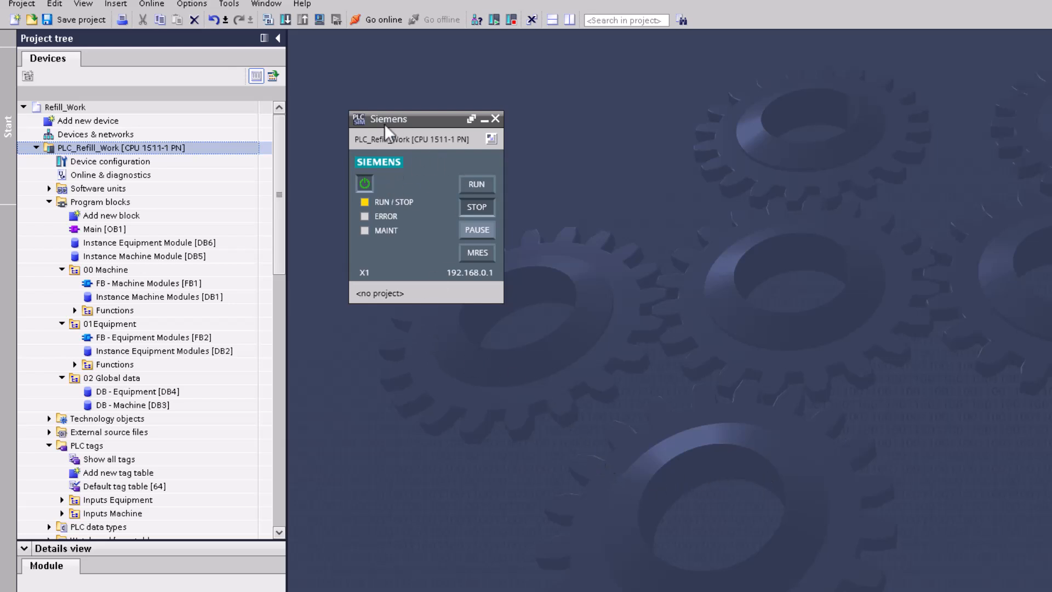
pyautogui.moveTo(385, 18)
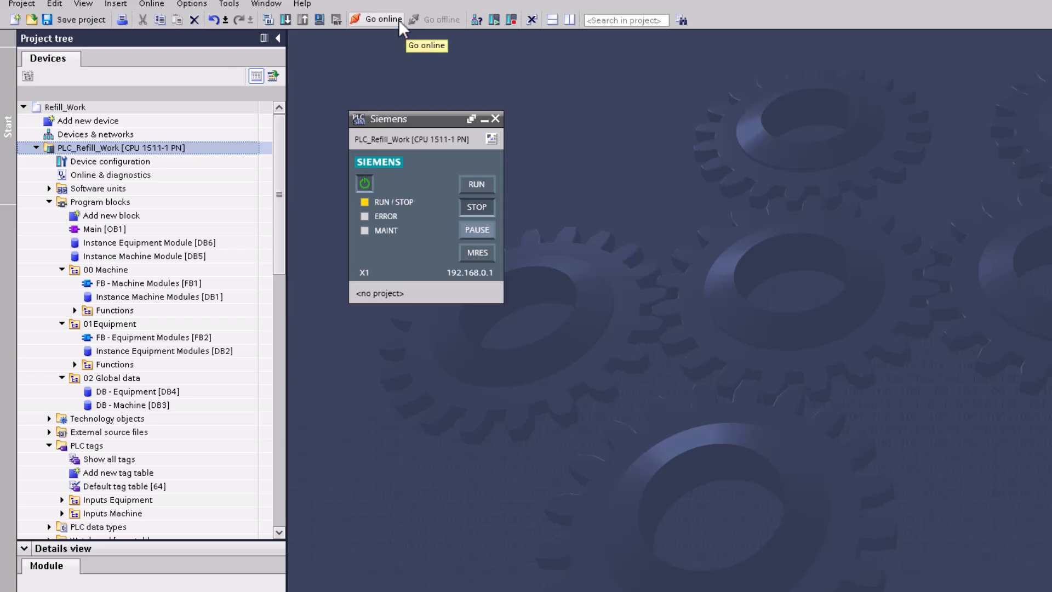
pyautogui.moveTo(475, 29)
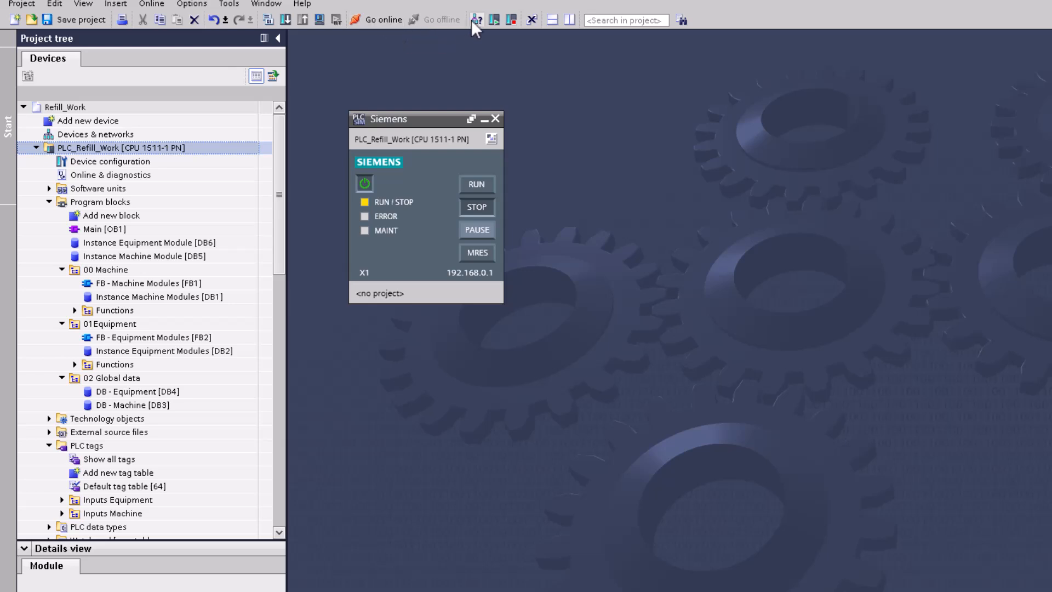
pyautogui.moveTo(494, 19)
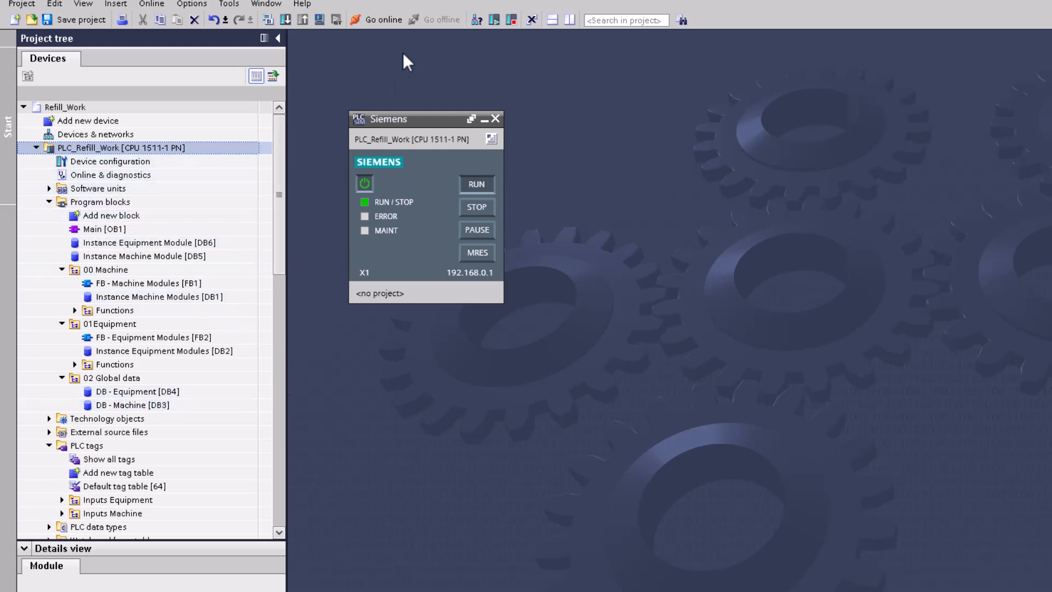
pyautogui.moveTo(382, 20)
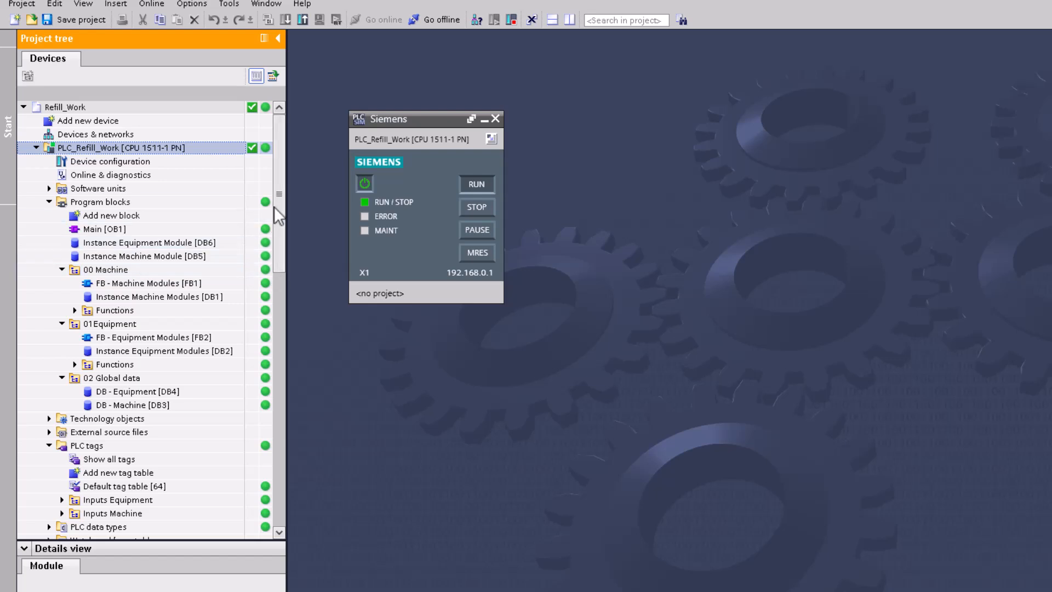
# Select FB - Equipment Modules [FB2] and drag the PLCSIM window to the right edge.
pyautogui.click(148, 242)
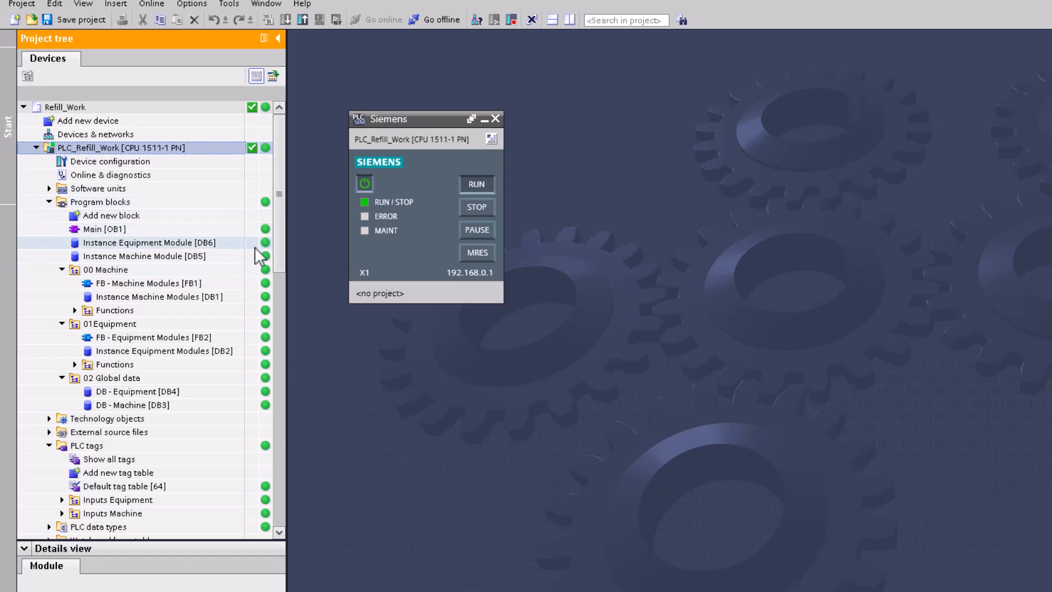
pyautogui.moveTo(271, 247)
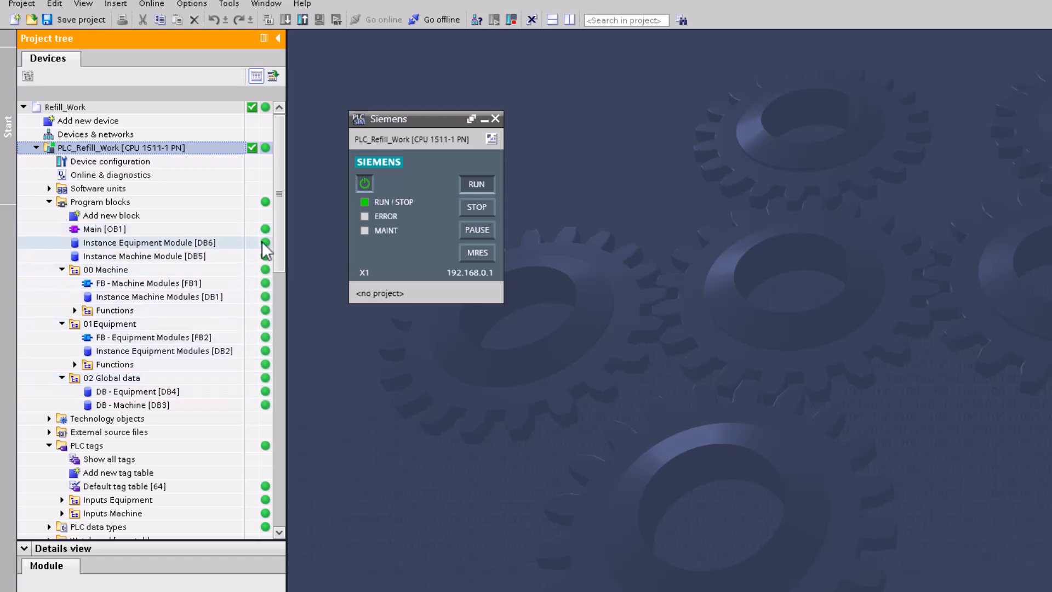
pyautogui.moveTo(140, 254)
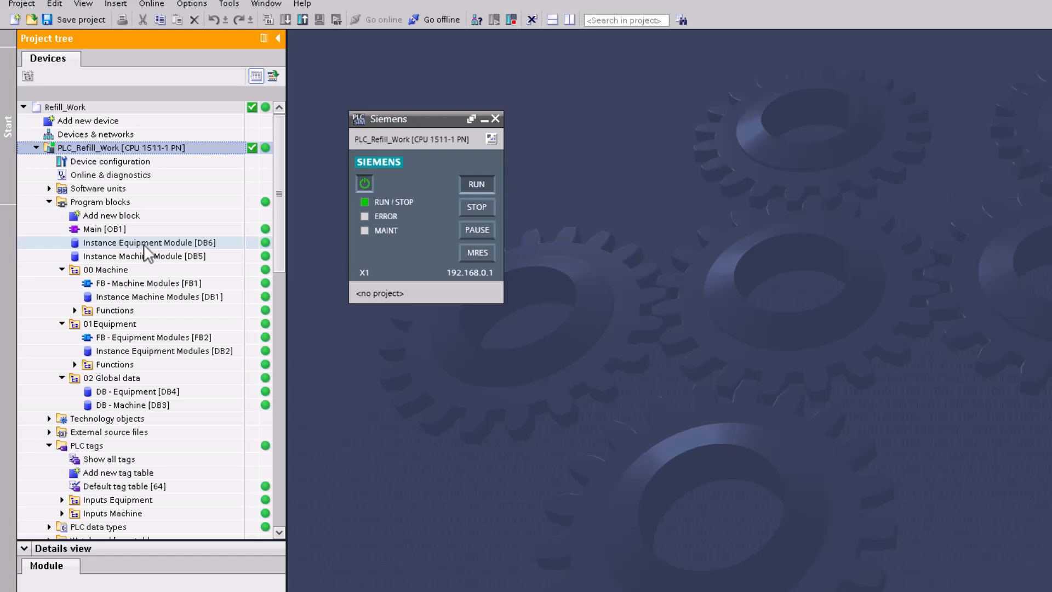
pyautogui.click(153, 337)
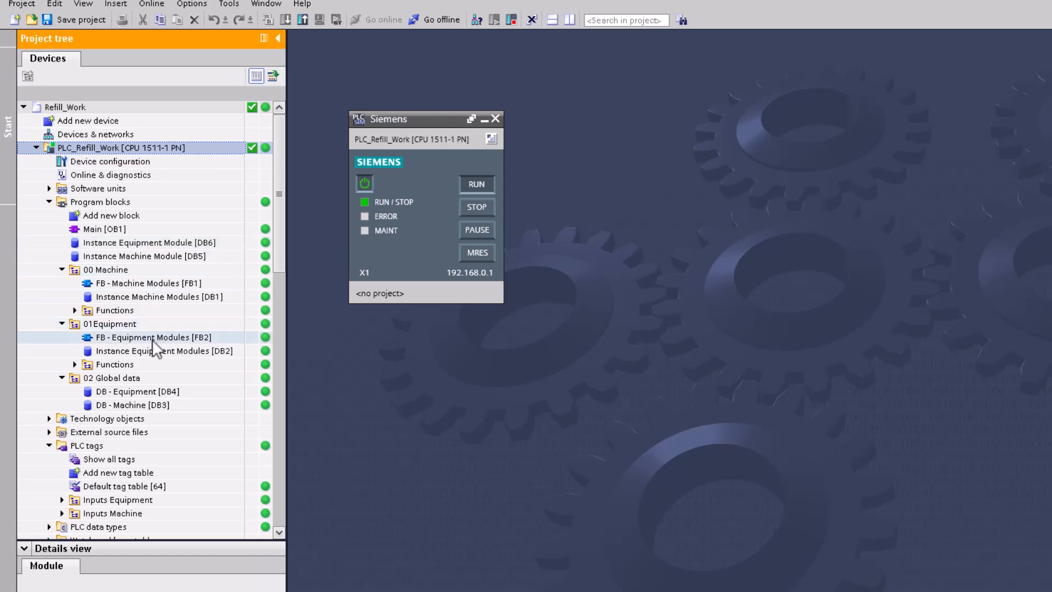
pyautogui.click(153, 337)
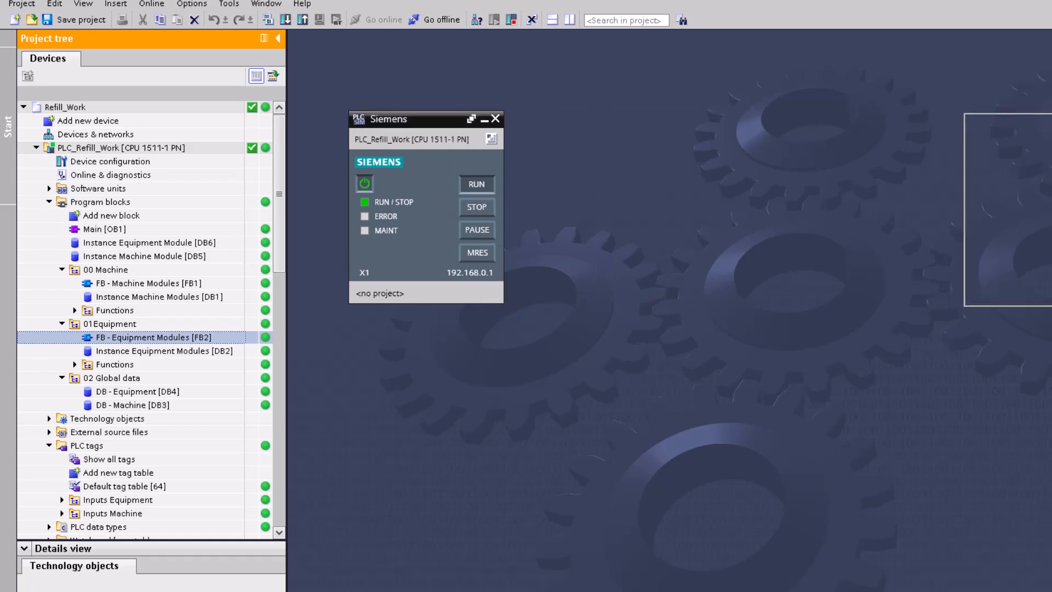
pyautogui.moveTo(425, 119); pyautogui.dragTo(1006, 125)
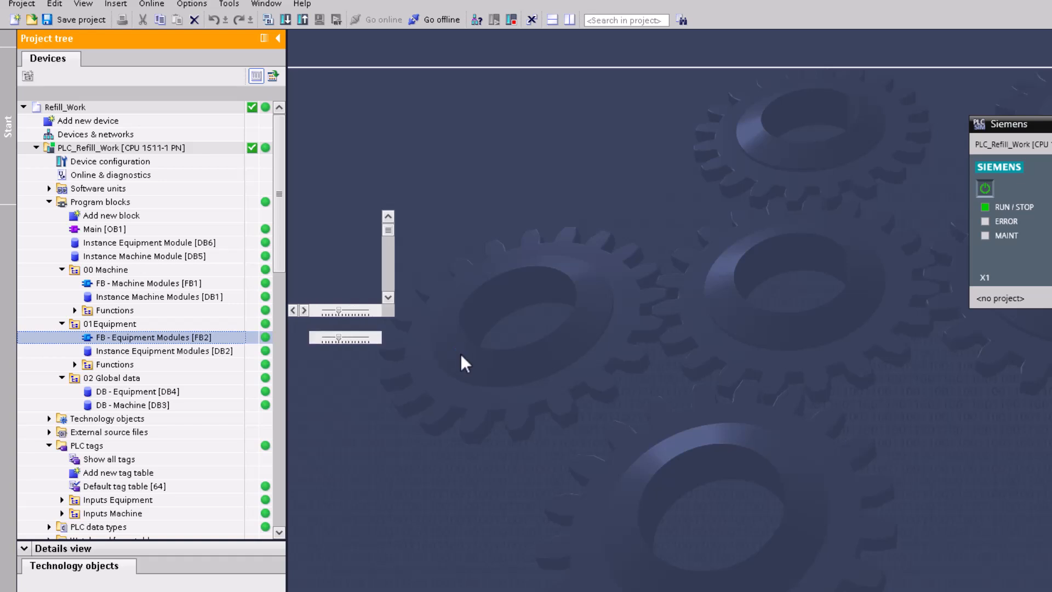
# Open FB - Equipment Modules [FB2] and turn on Online > Monitor to see live values.
pyautogui.doubleClick(152, 337)
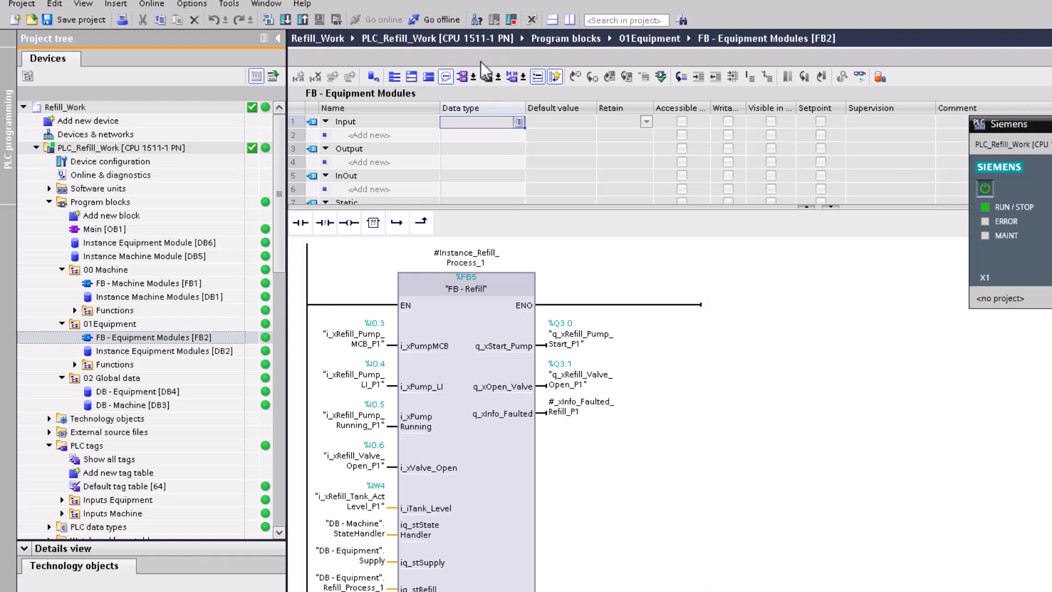
pyautogui.moveTo(399, 129)
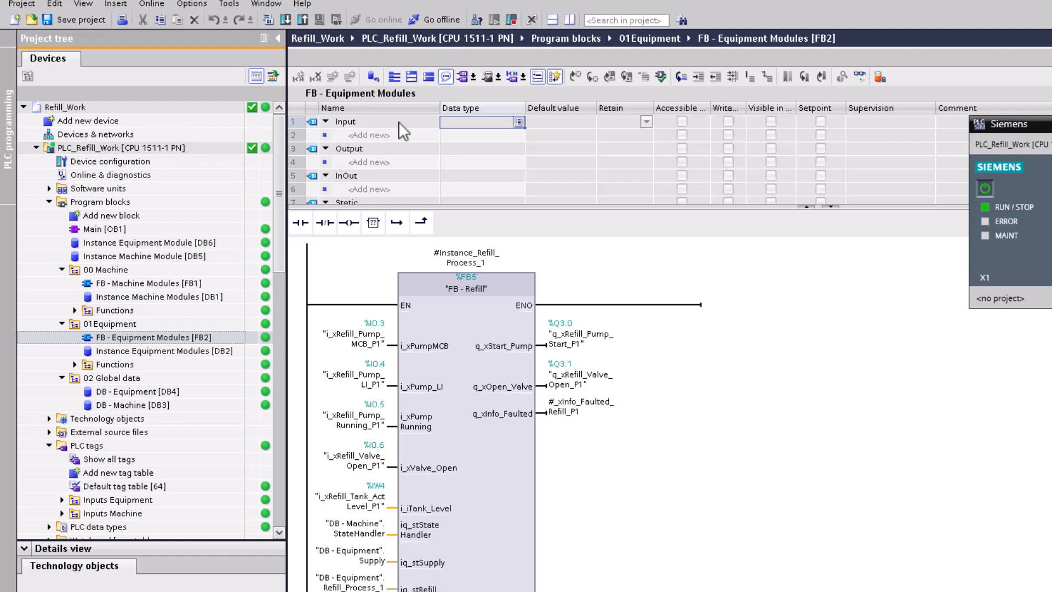
pyautogui.moveTo(536, 424)
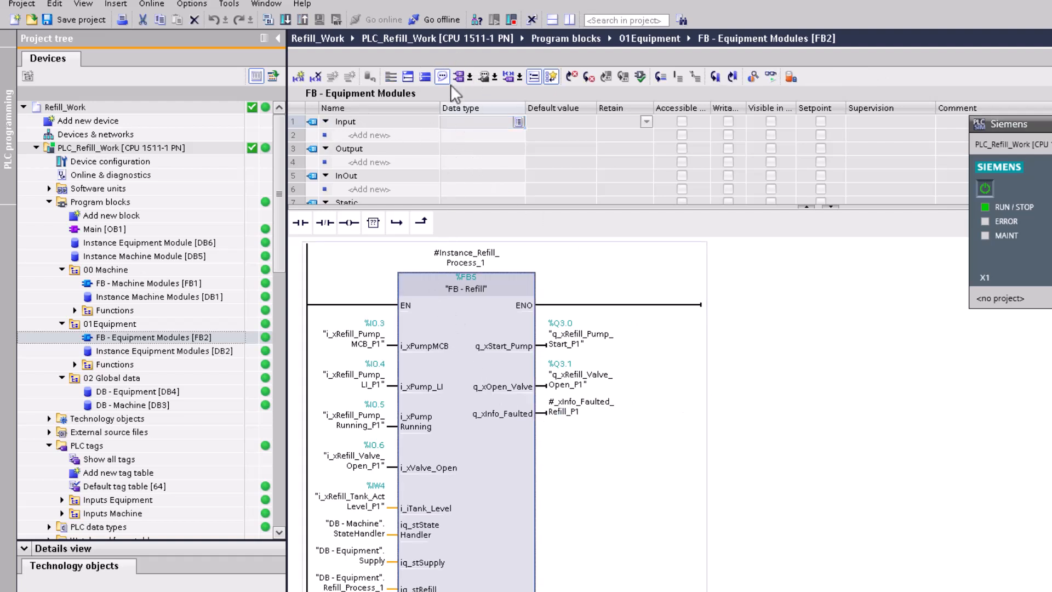
pyautogui.click(152, 4)
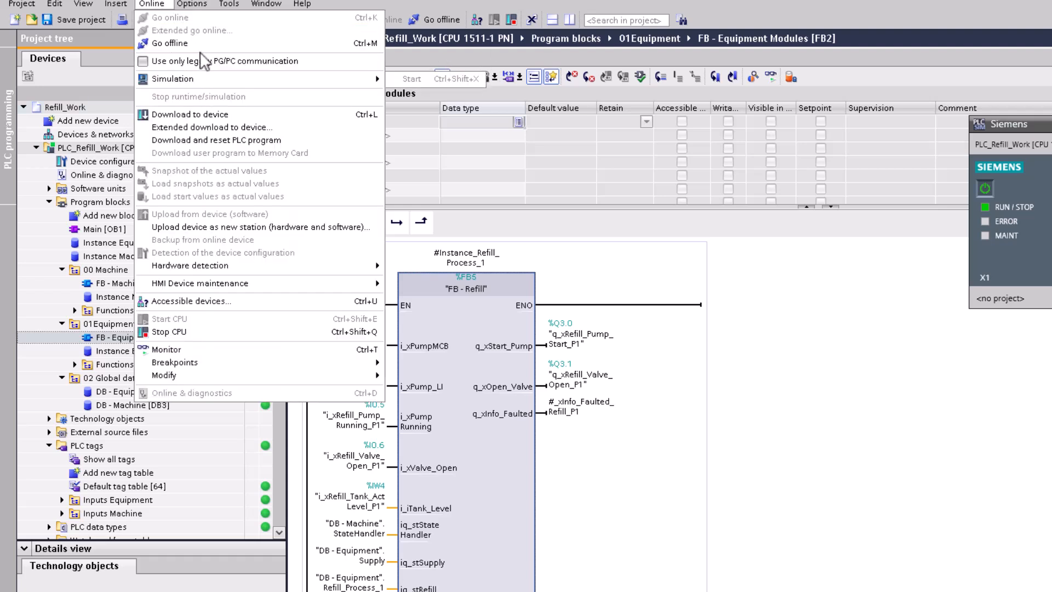
pyautogui.moveTo(166, 349)
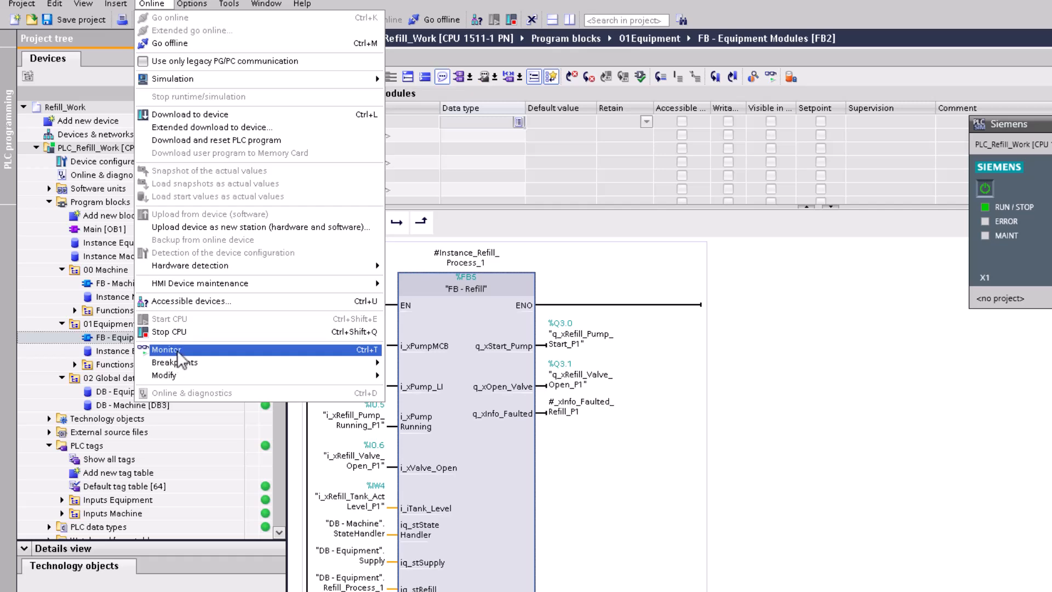
pyautogui.click(167, 350)
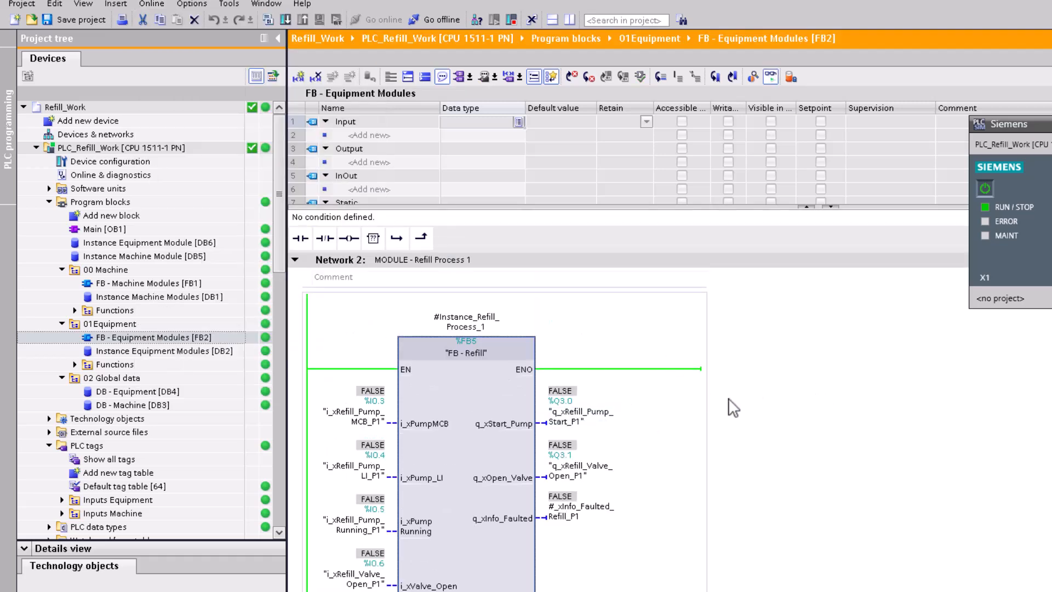
pyautogui.scroll(-3)
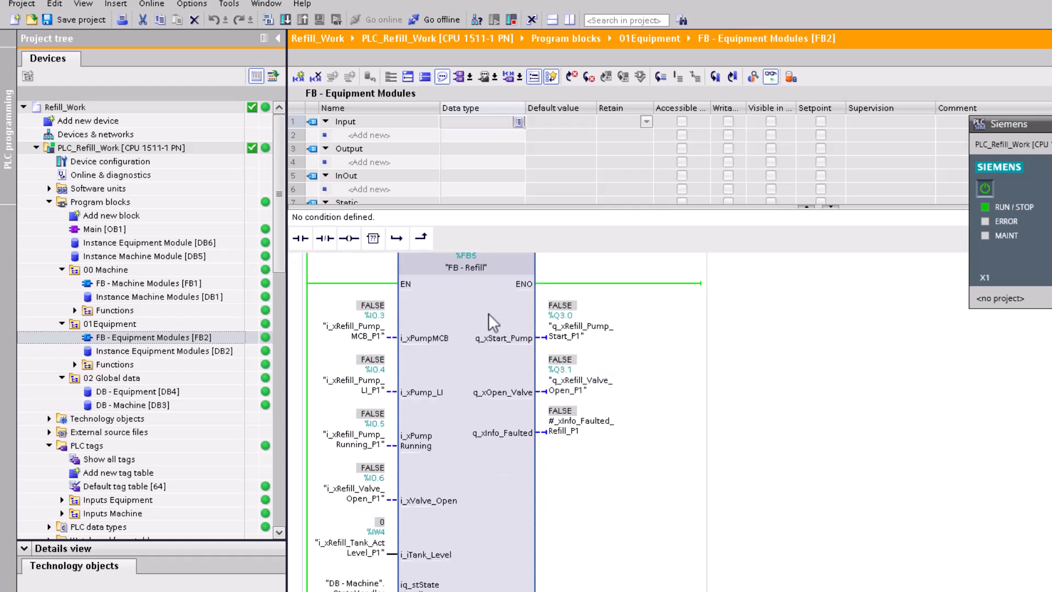
pyautogui.moveTo(585, 403)
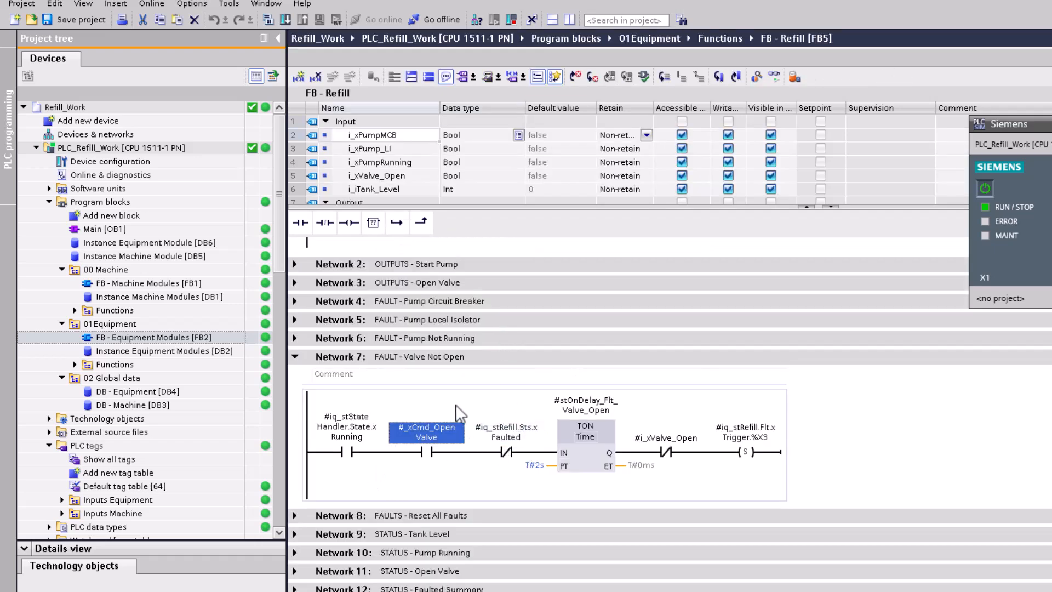
pyautogui.moveTo(414, 410)
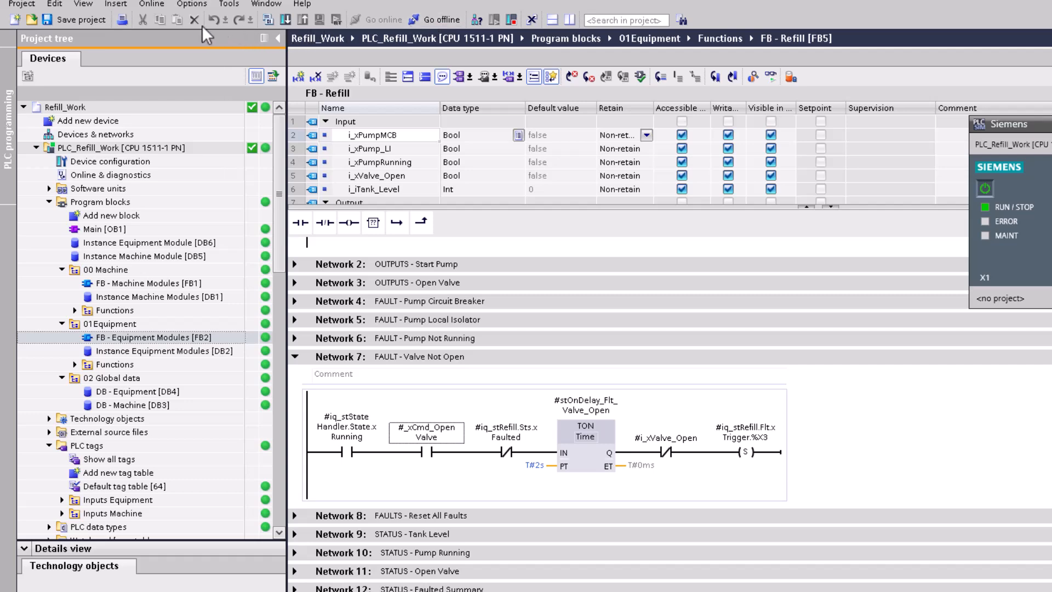
# Turn on Online > Monitor for FB - Refill [FB5] through its FB2 call path.
pyautogui.click(151, 4)
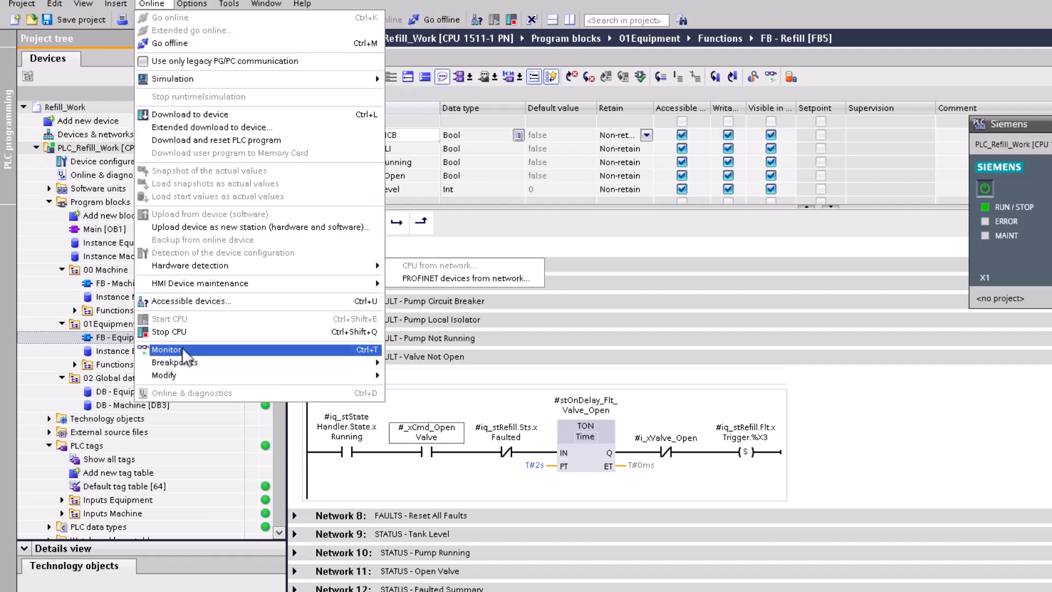
pyautogui.click(167, 350)
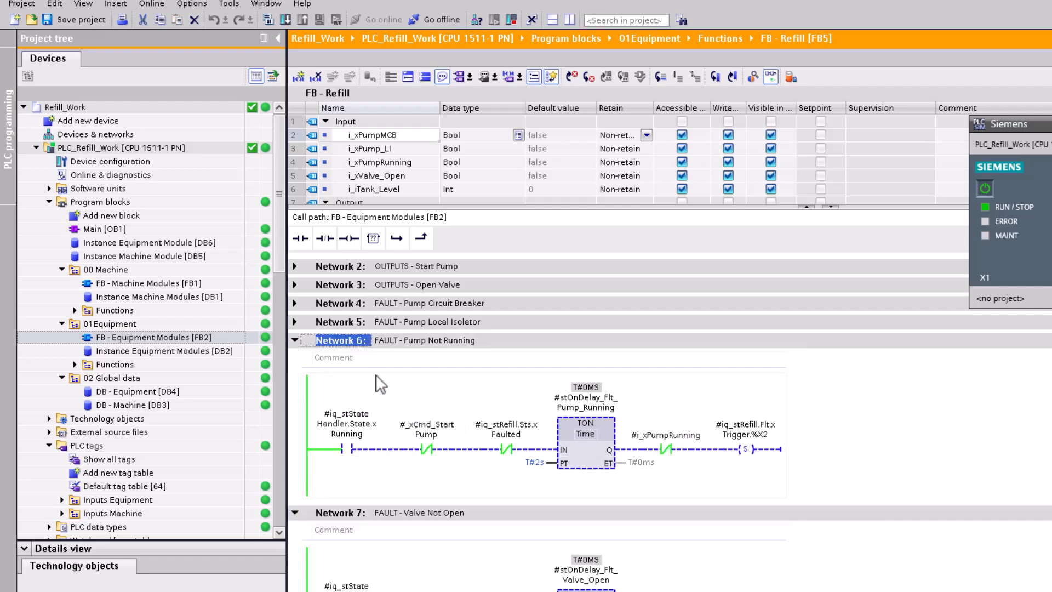
pyautogui.click(294, 322)
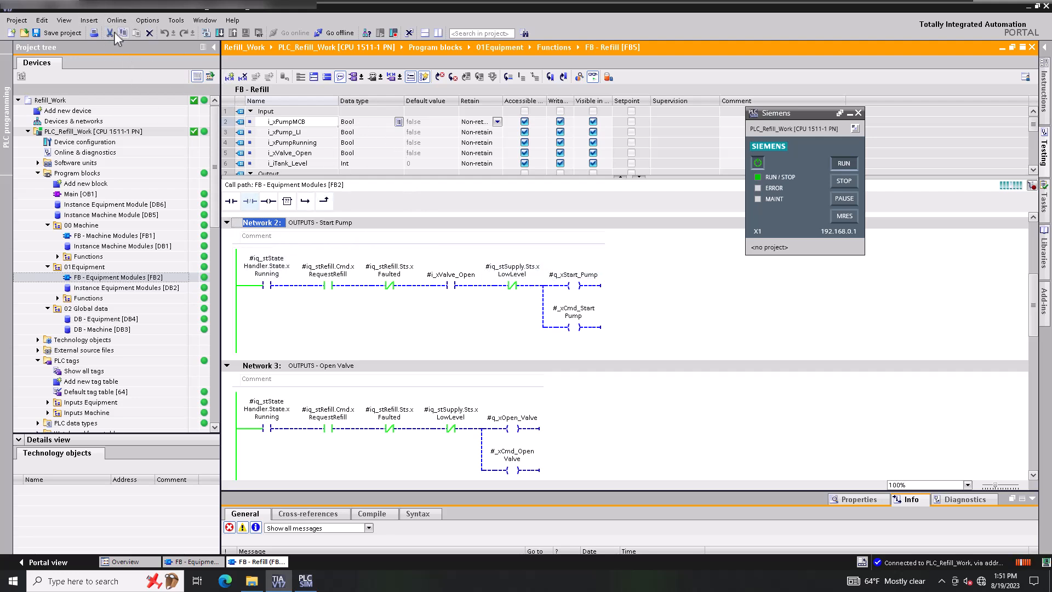
# Stop the simulated CPU, move the PLCSIM panel aside, and select PLC_Refill_Work.
pyautogui.click(115, 20)
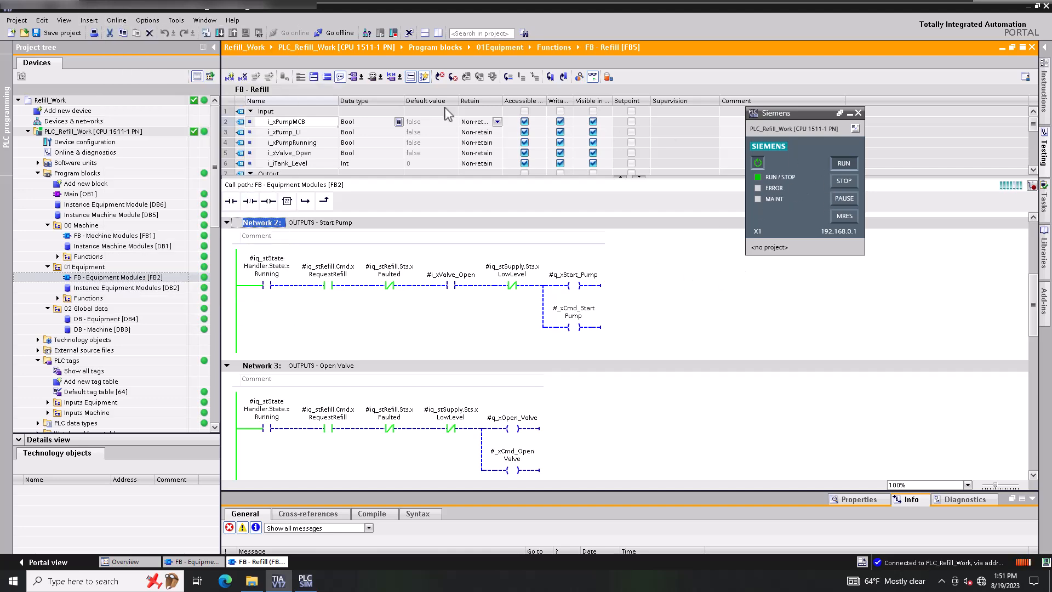
pyautogui.click(844, 180)
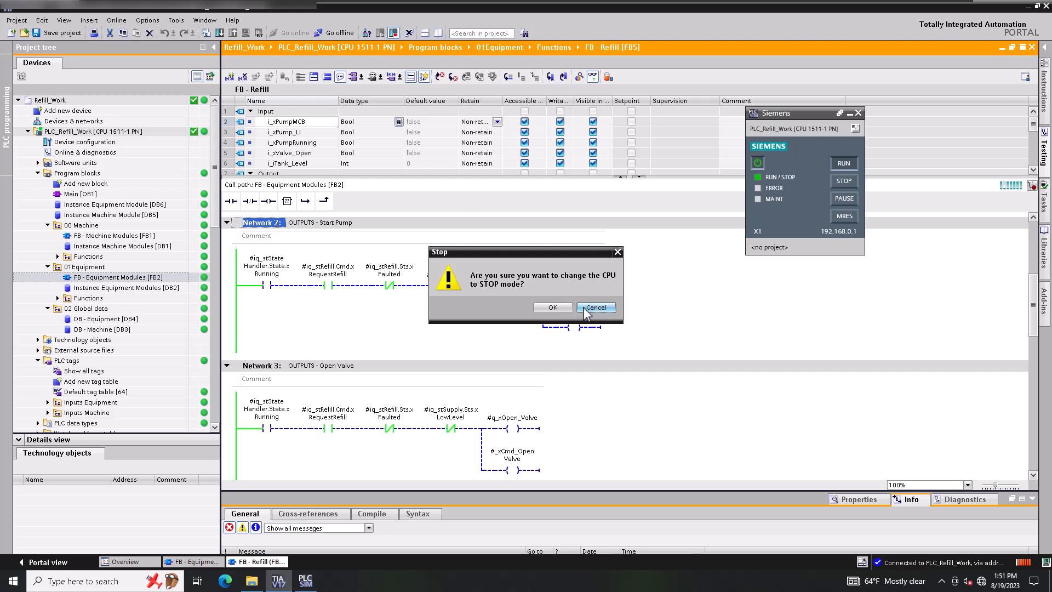
pyautogui.click(594, 307)
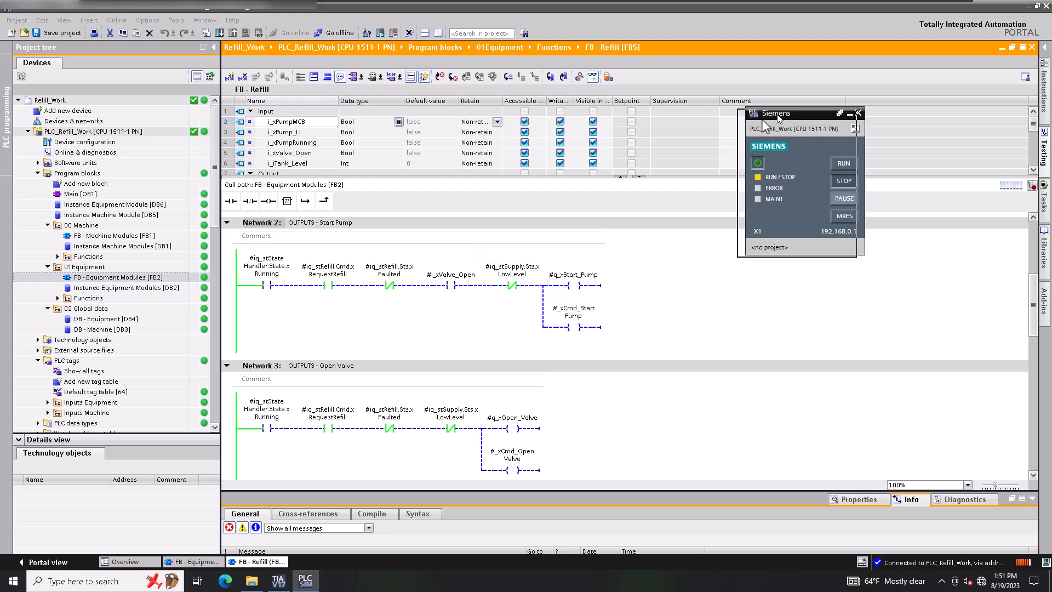
pyautogui.moveTo(778, 113); pyautogui.dragTo(385, 185)
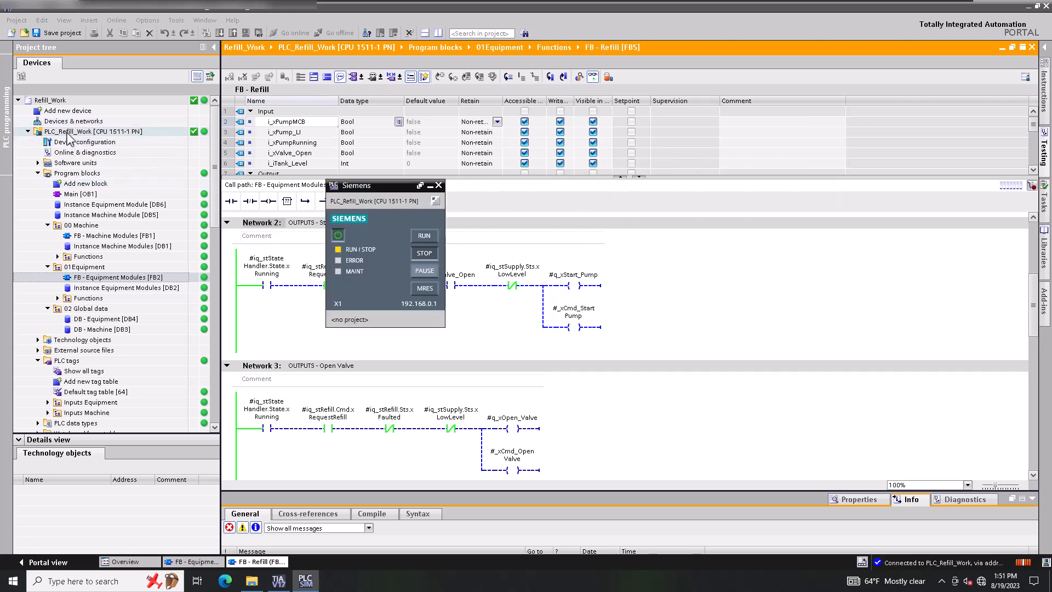
pyautogui.click(93, 131)
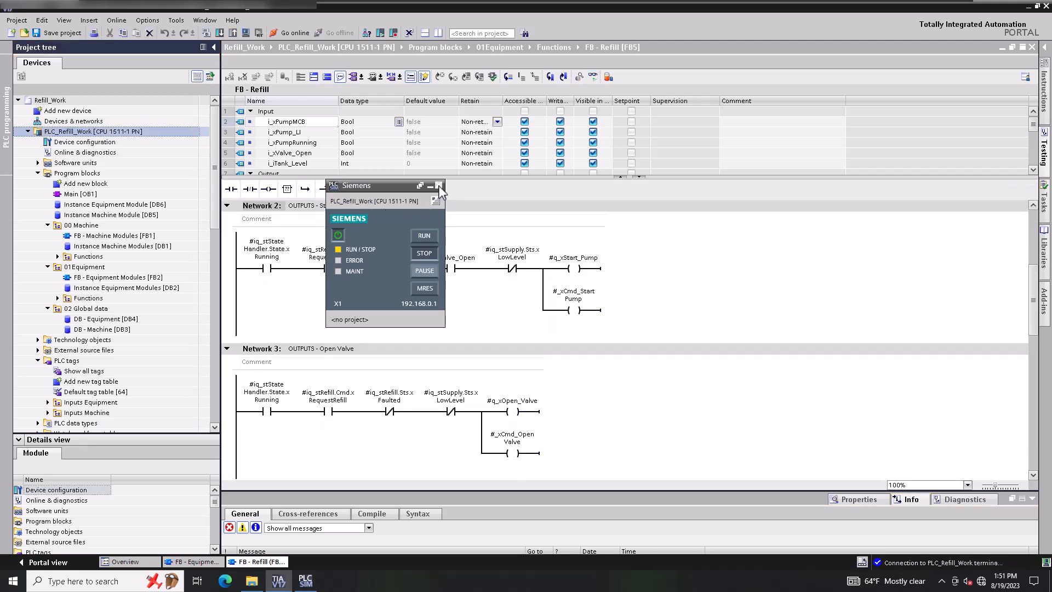
# Close the PLCSIM simulator window.
pyautogui.click(438, 186)
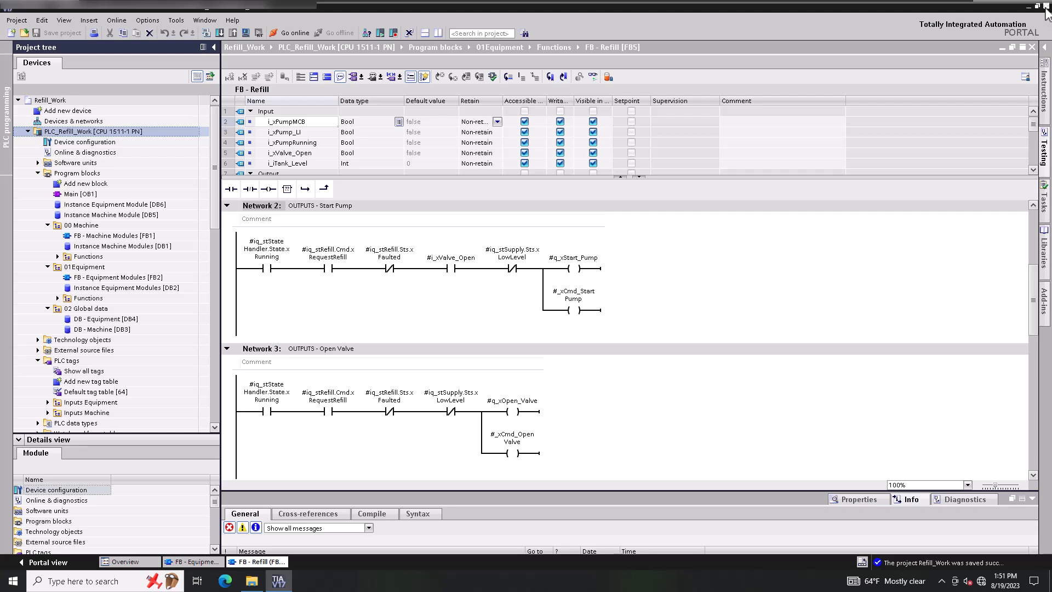
pyautogui.moveTo(1044, 8)
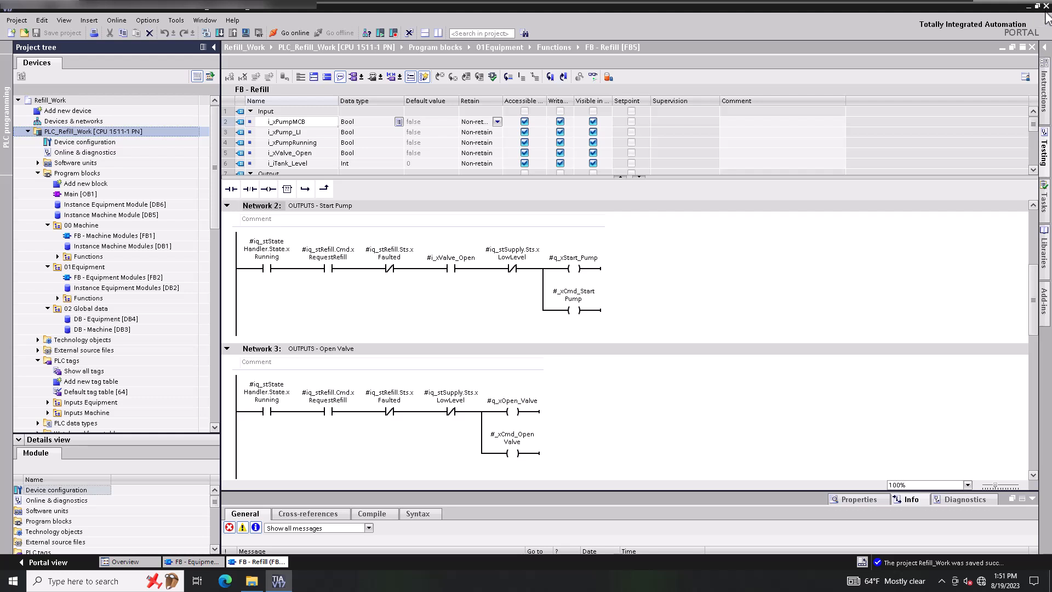
pyautogui.moveTo(1044, 20)
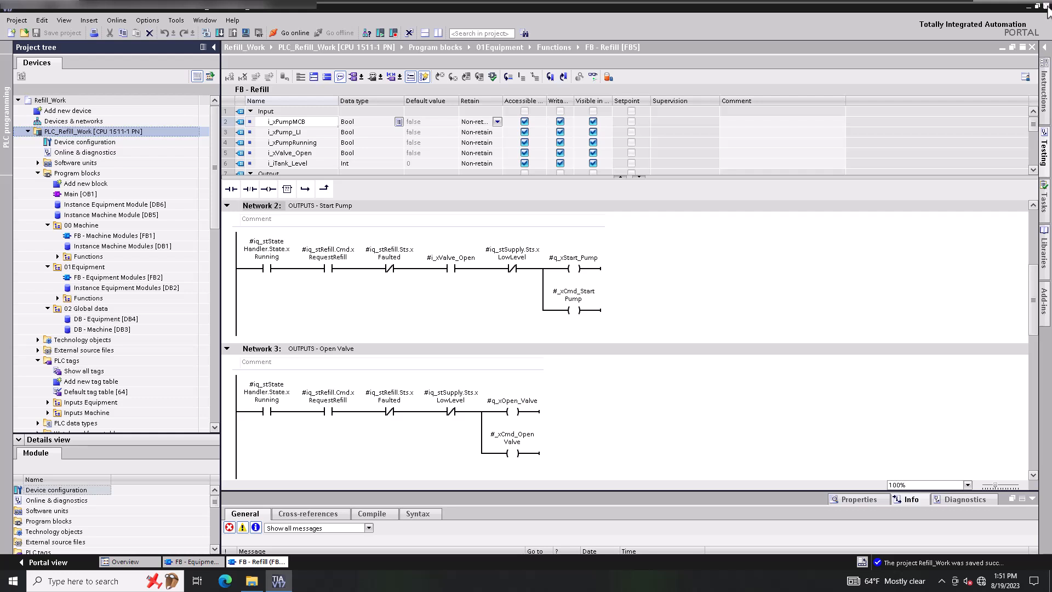
pyautogui.moveTo(1044, 6)
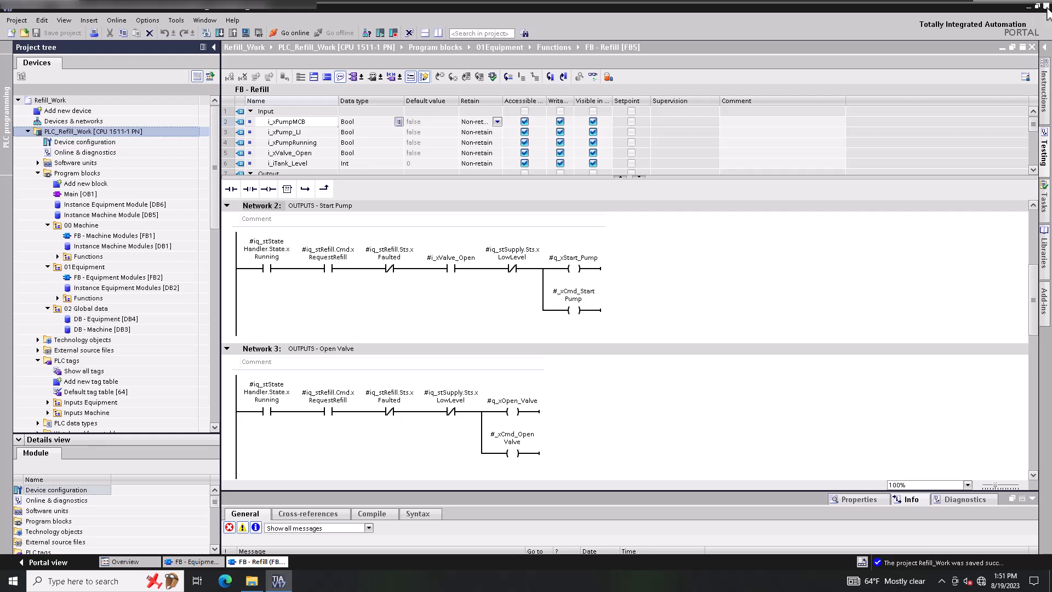
pyautogui.moveTo(1018, 45)
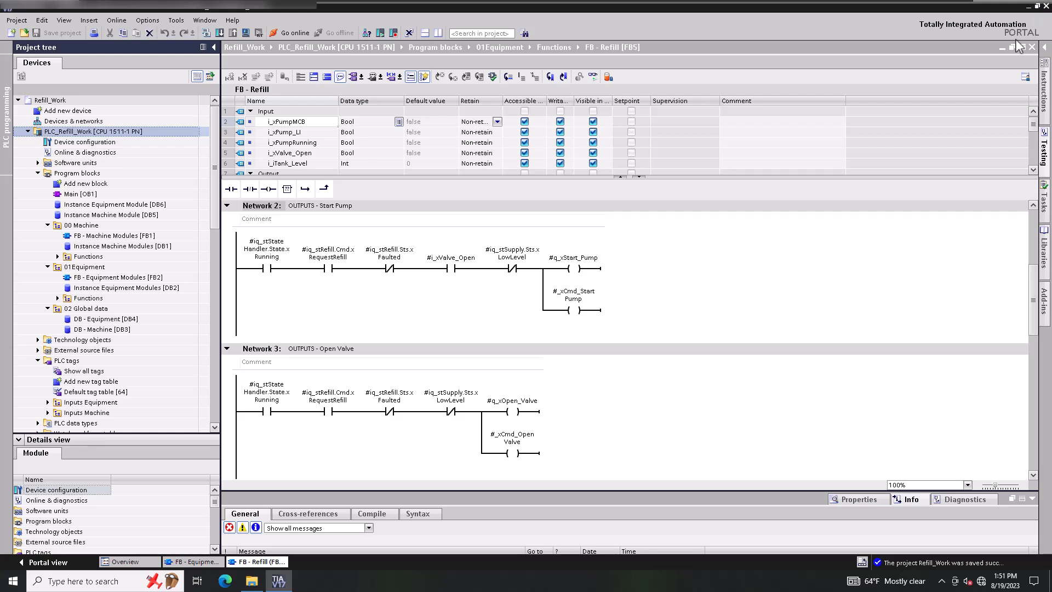
pyautogui.moveTo(944, 44)
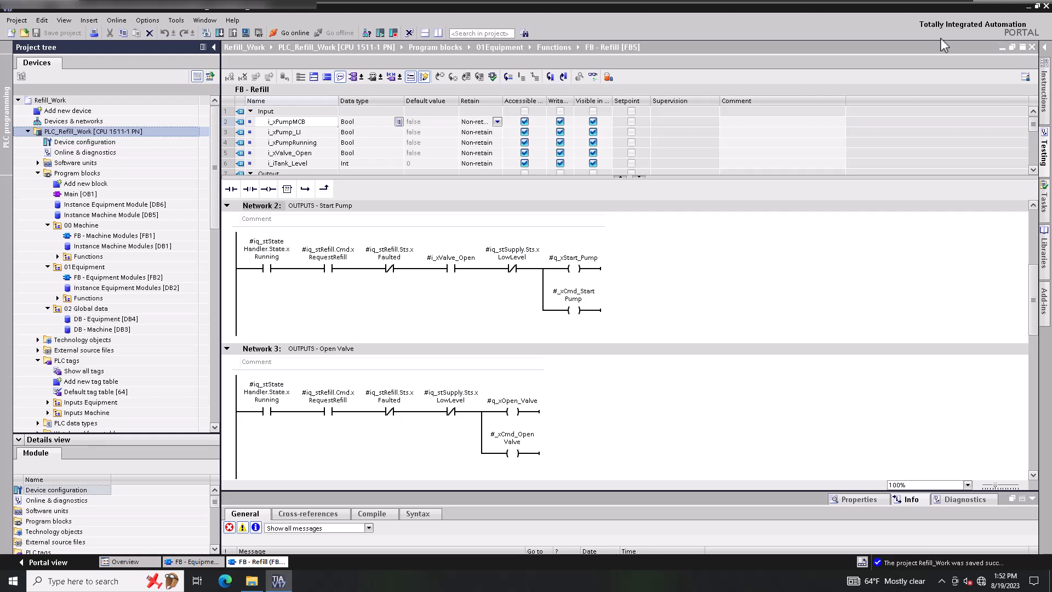
pyautogui.moveTo(817, 38)
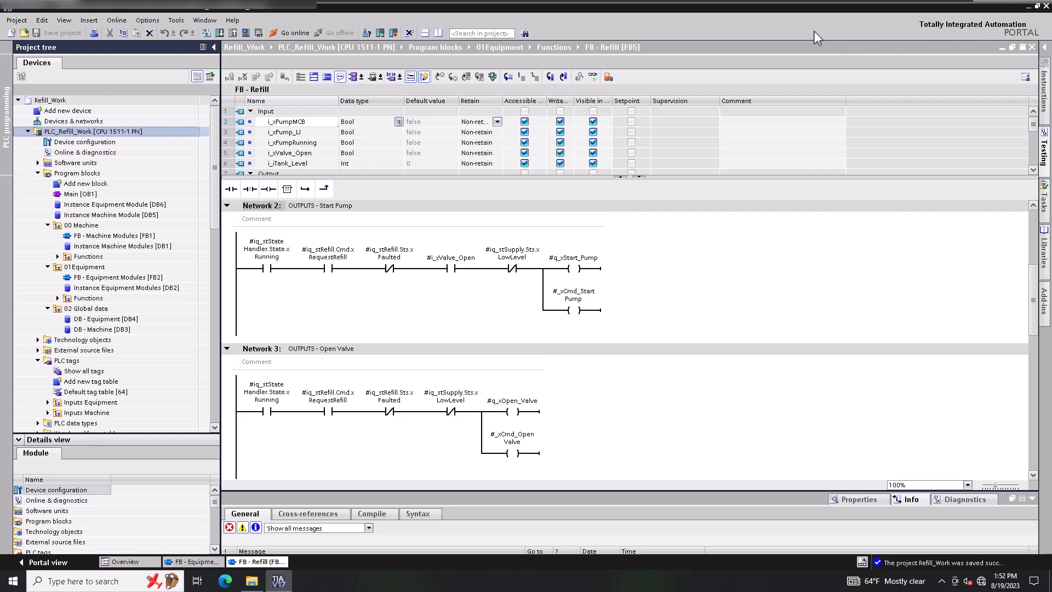
pyautogui.moveTo(816, 35)
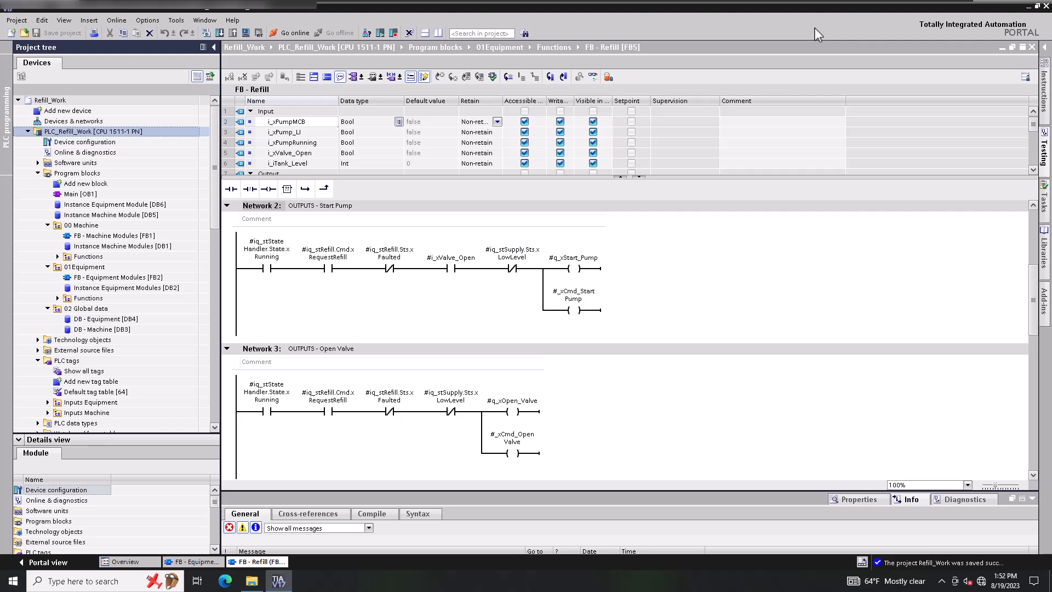
pyautogui.moveTo(908, 60)
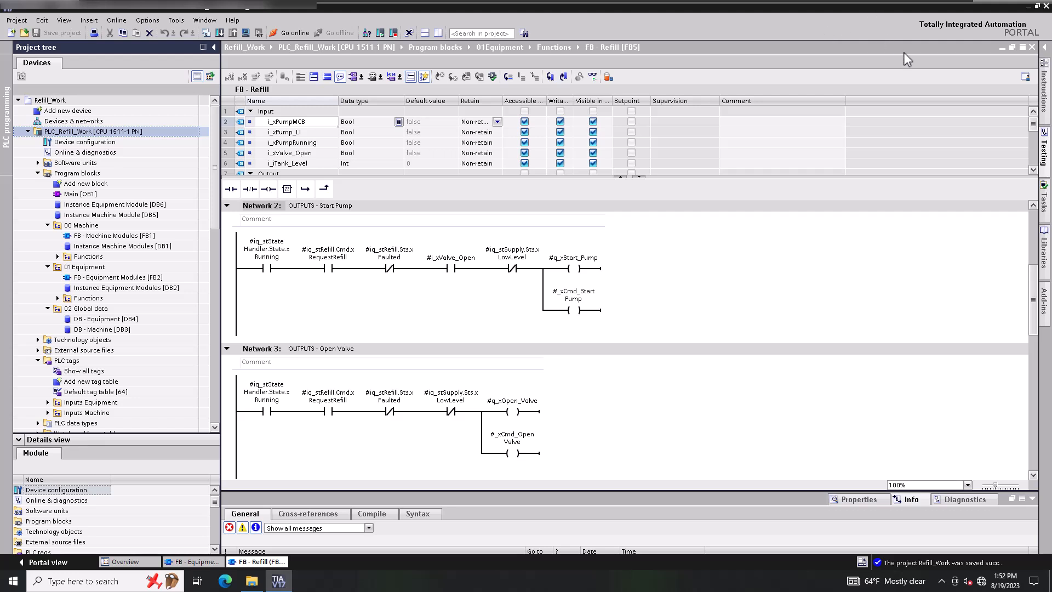
pyautogui.moveTo(920, 129)
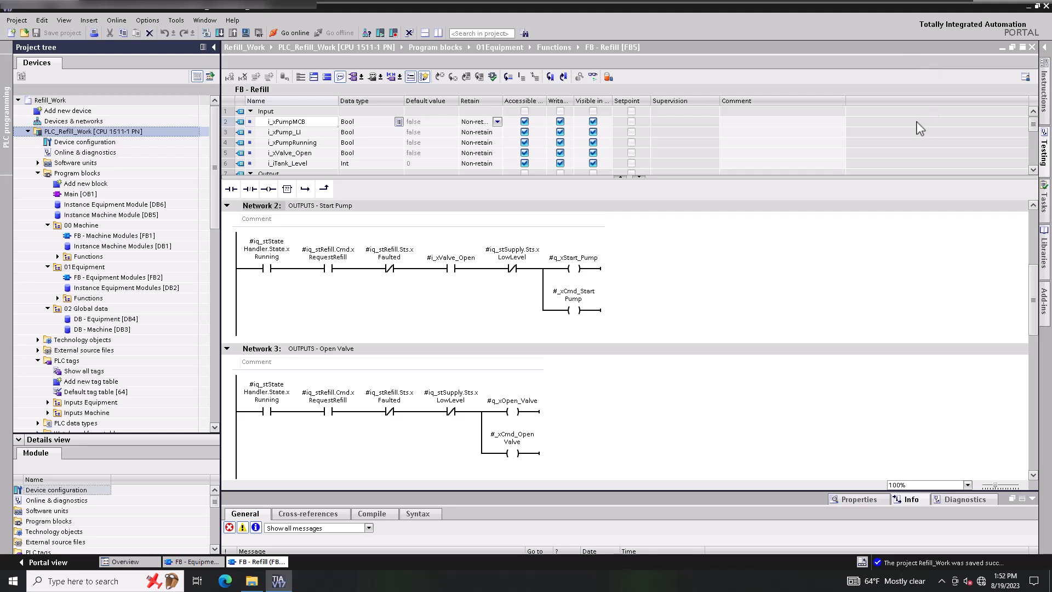
pyautogui.press('numlock')
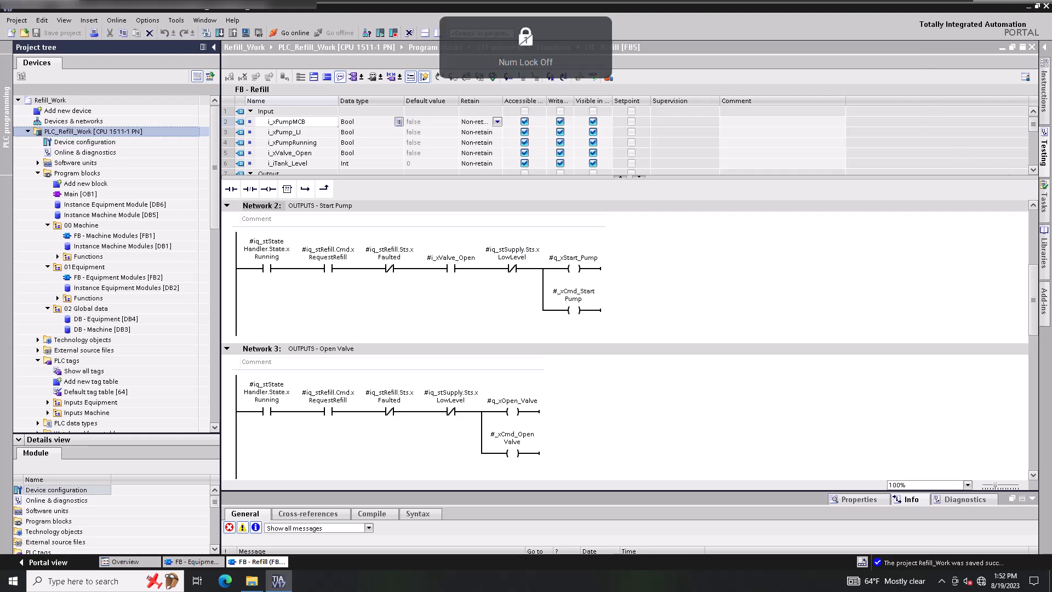